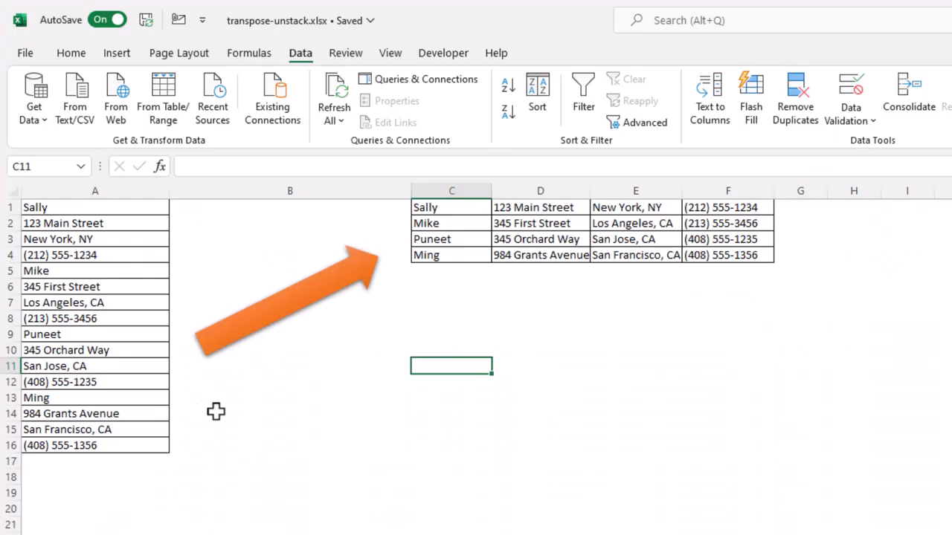
mouse_move(90, 206)
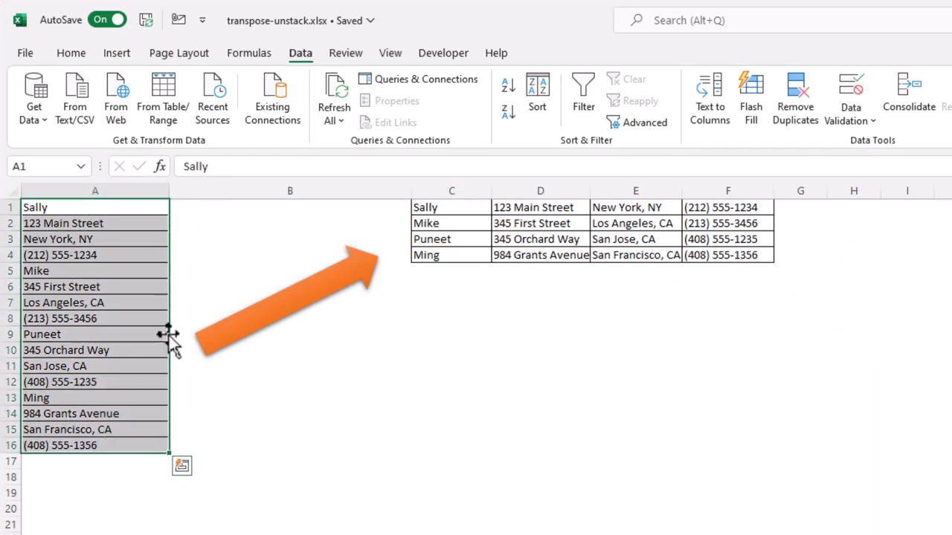
mouse_move(206, 316)
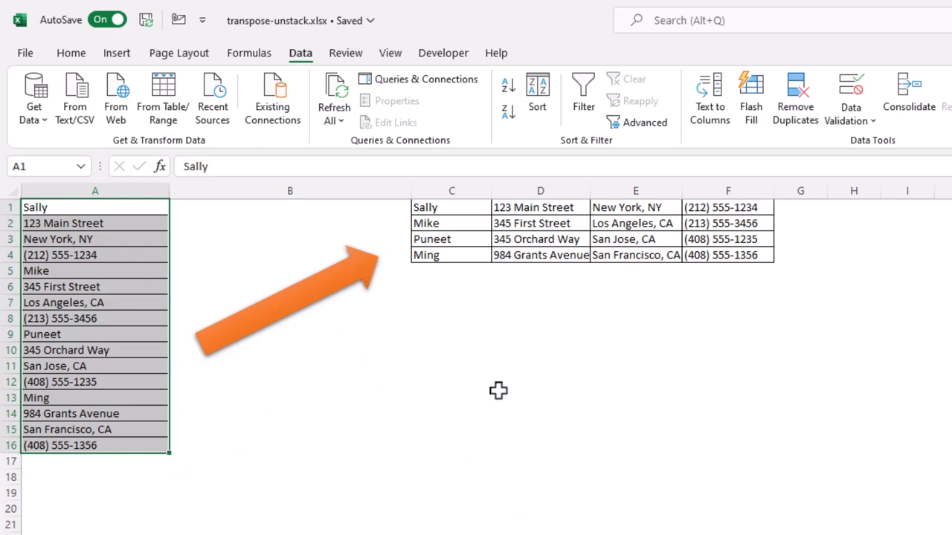
- Paste Sally's and Mike's records transposed into rows 11 and 12 across columns C–F
left_click(451, 414)
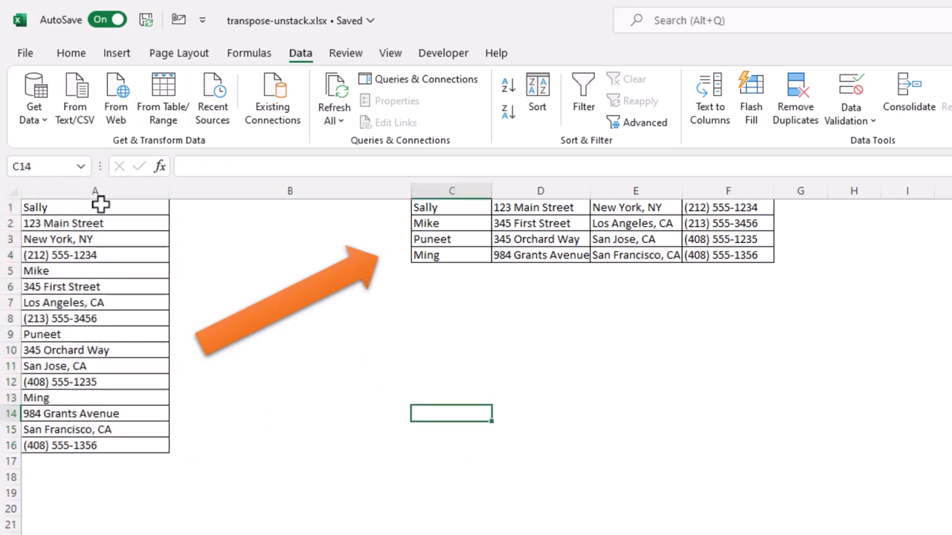
key("ctrl+c")
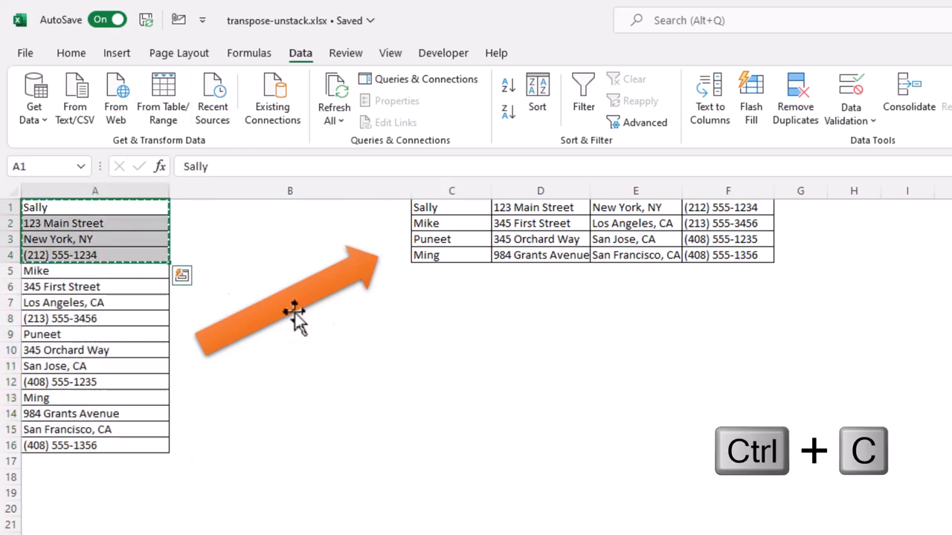
left_click(451, 365)
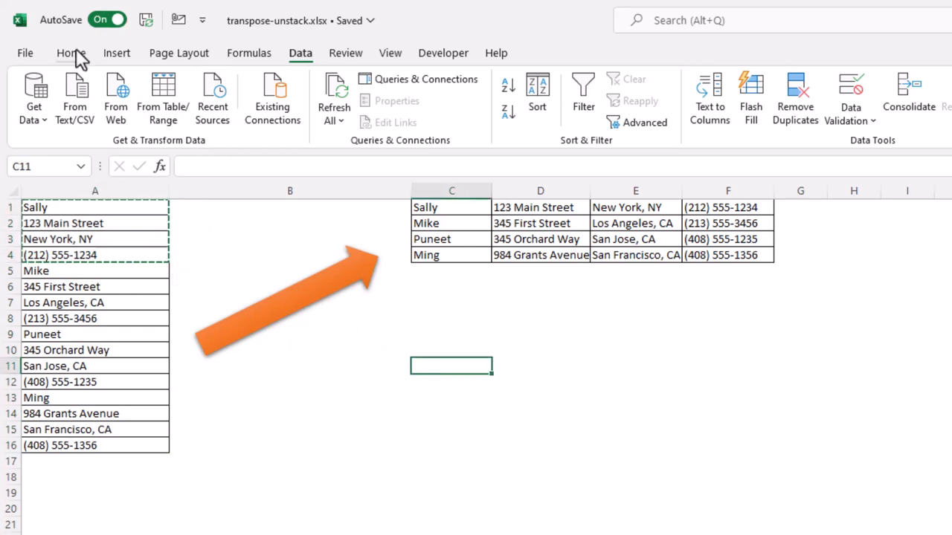
left_click(70, 52)
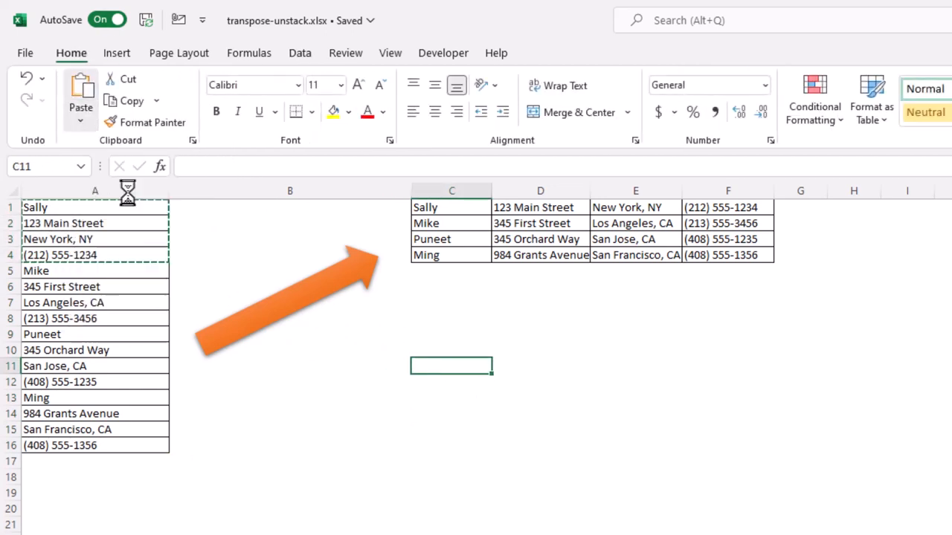
key("ctrl+v")
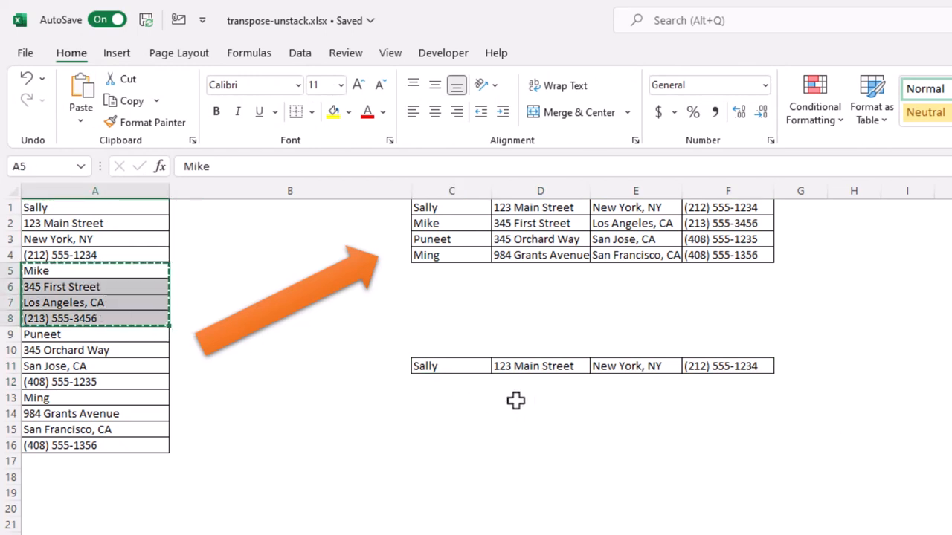
left_click(80, 93)
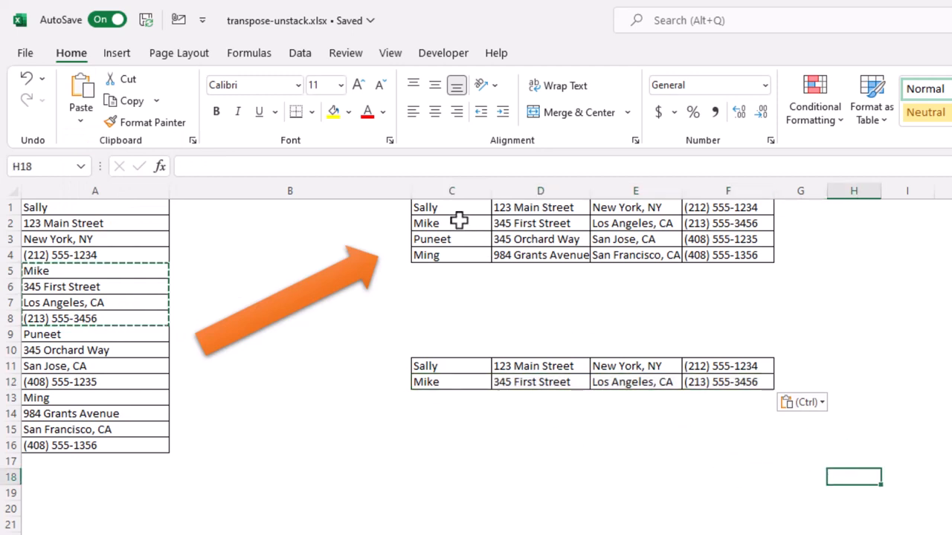
- Inspect the OFFSET formula in C1 and select Sally's record in column A
left_click(452, 208)
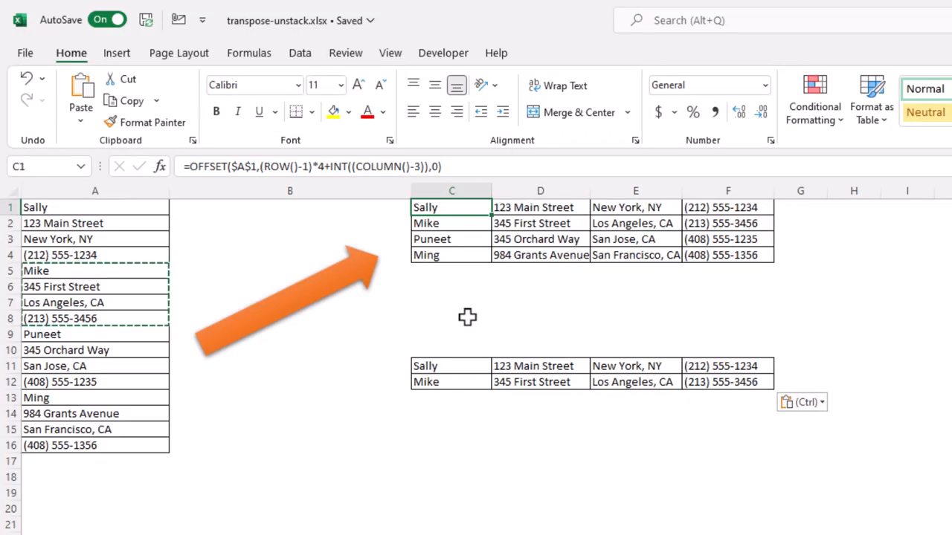
mouse_move(465, 301)
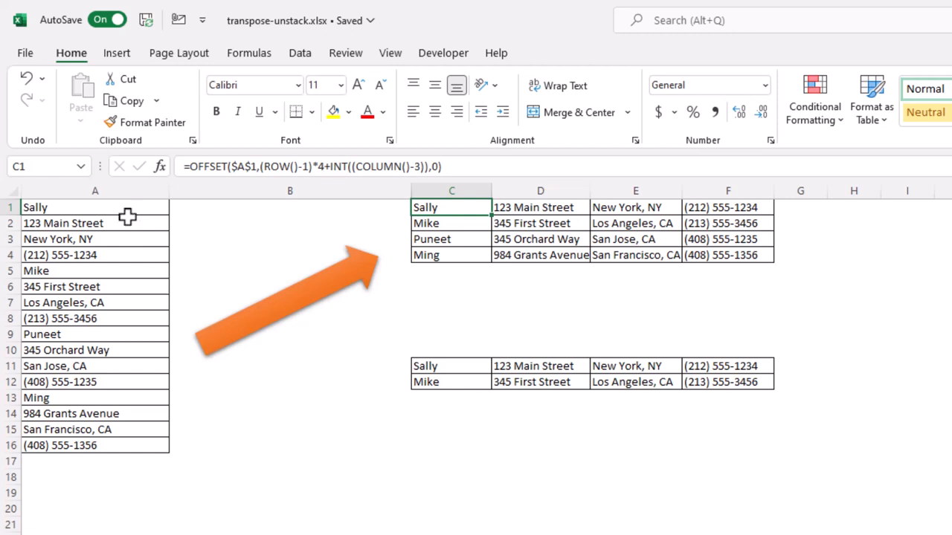
left_click(95, 207)
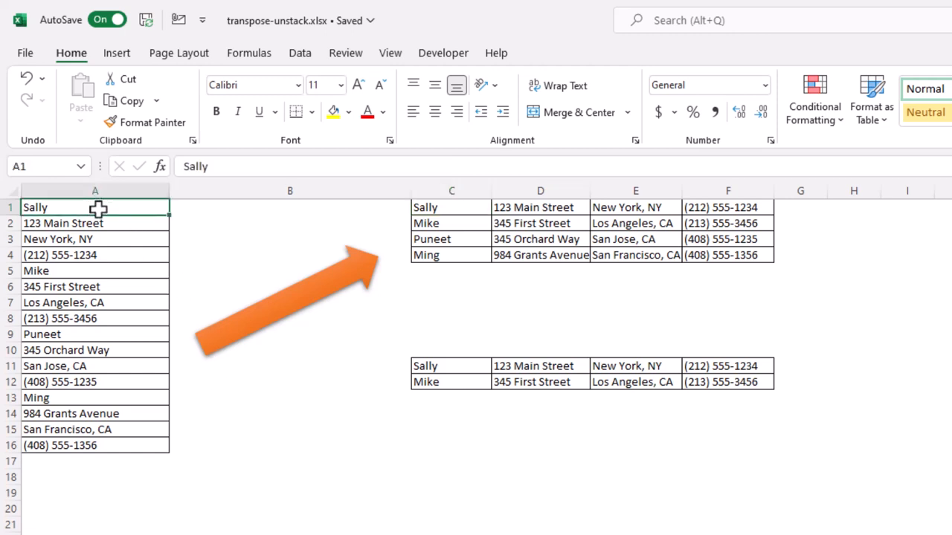
left_click_drag(95, 206, 95, 255)
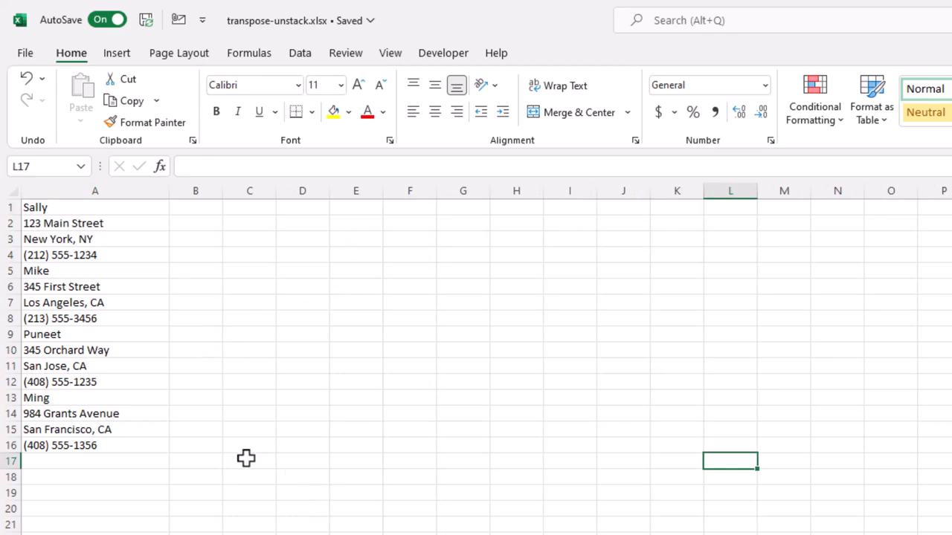
mouse_move(260, 210)
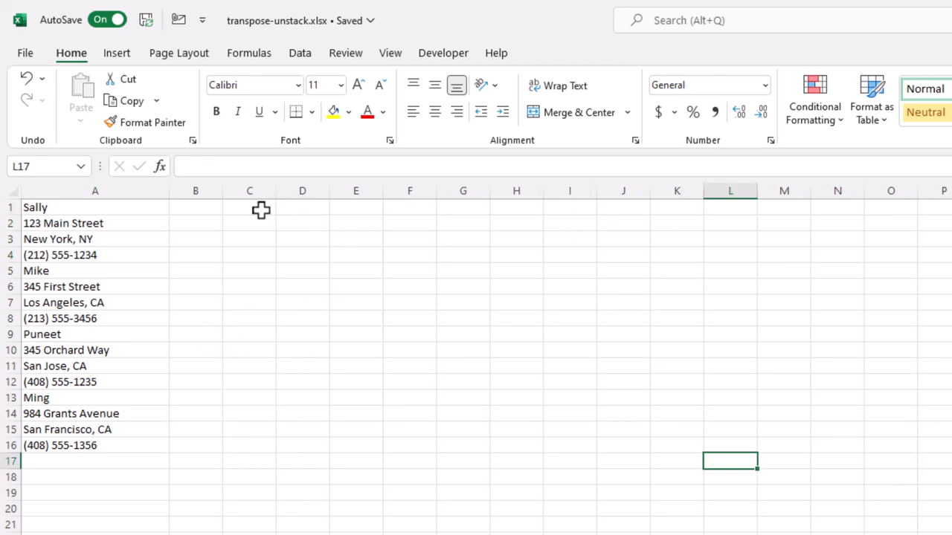
mouse_move(501, 391)
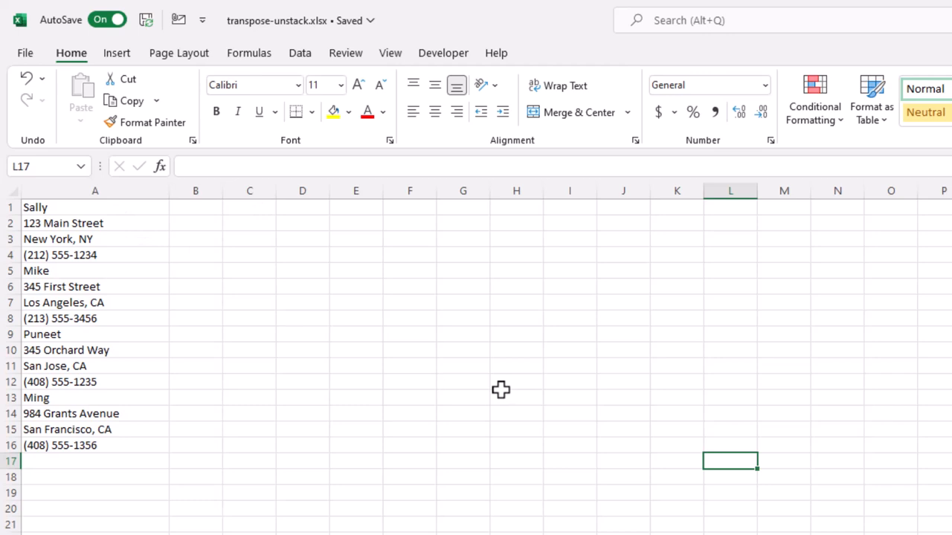
mouse_move(324, 261)
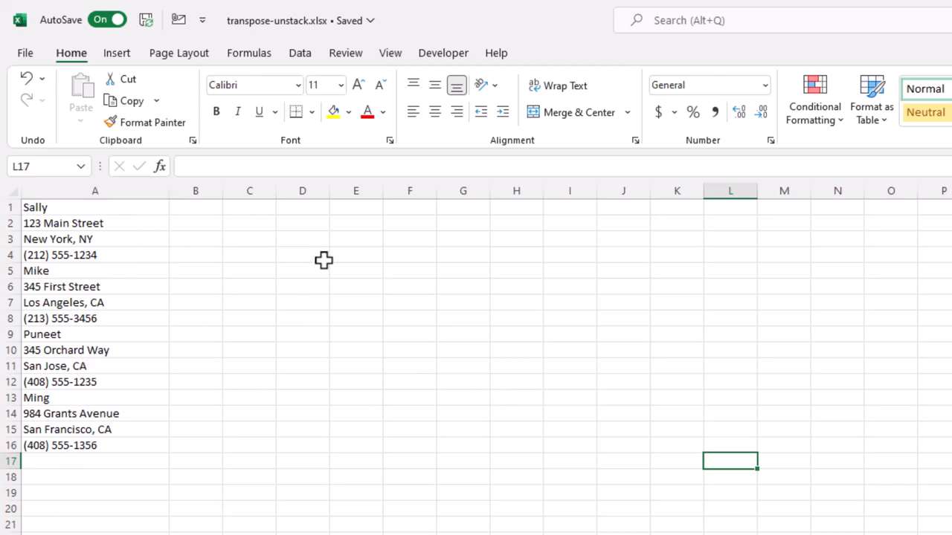
- Enter the diagonal linking formulas =A1 in C1, =A2 in D2, and onward
left_click(249, 207)
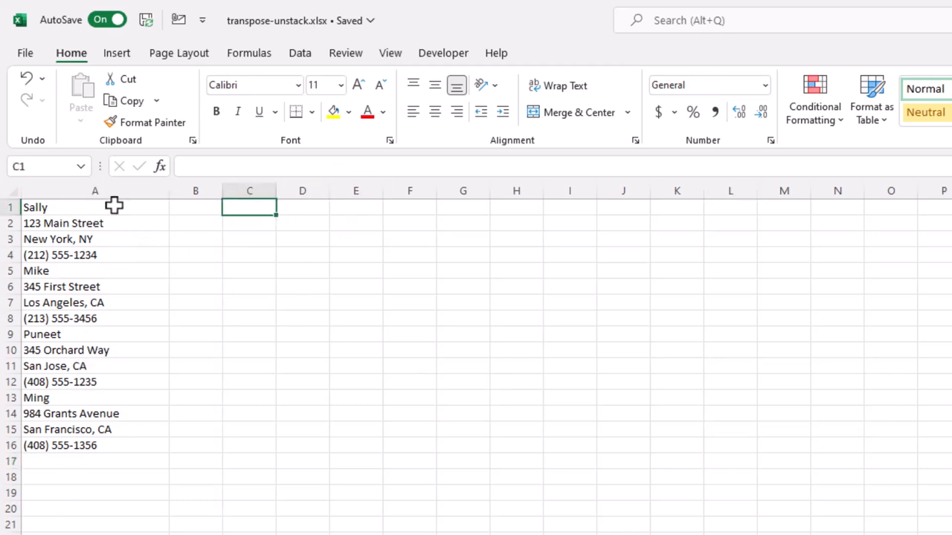
mouse_move(249, 207)
type("=")
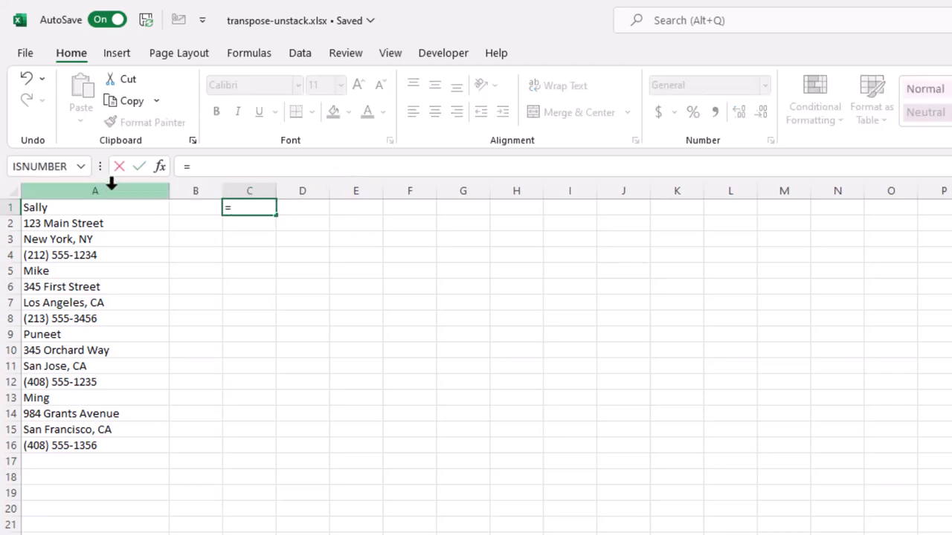
key("Enter")
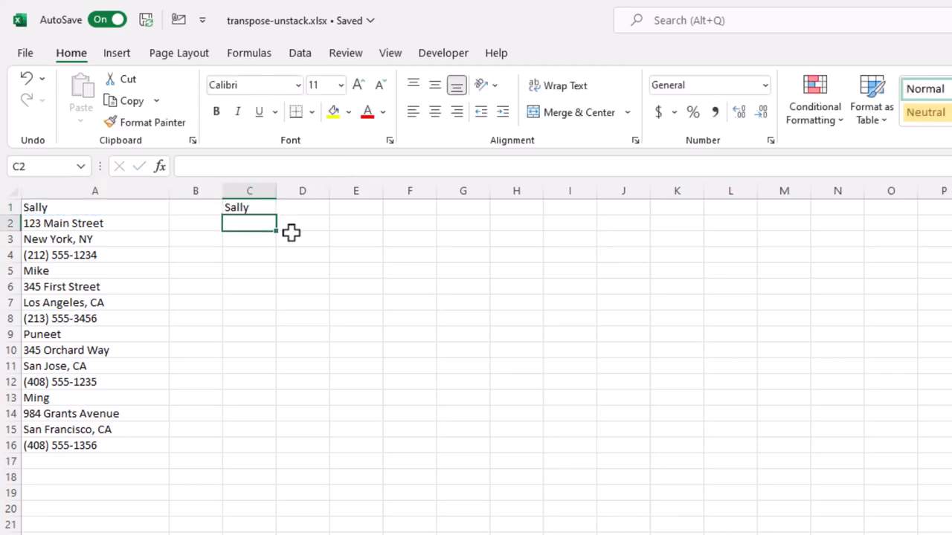
left_click(302, 223)
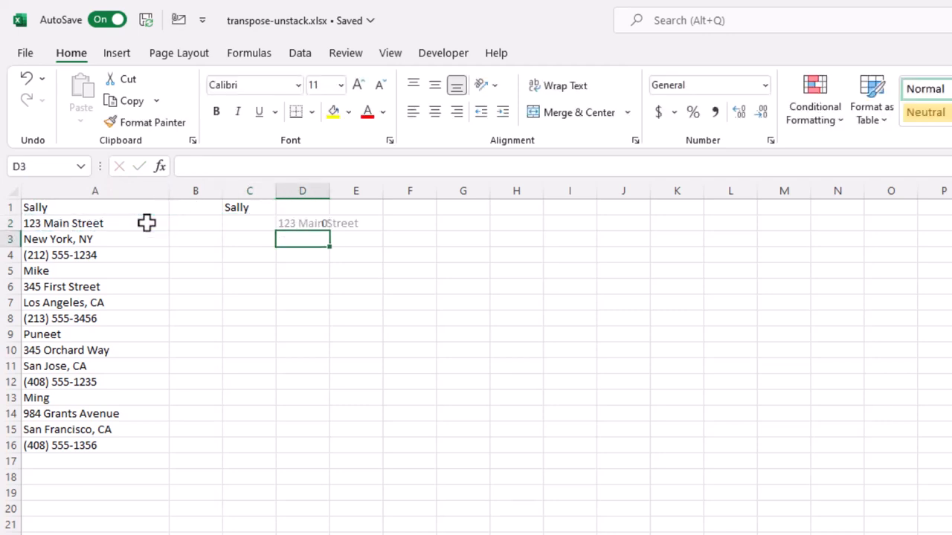
type("=A1")
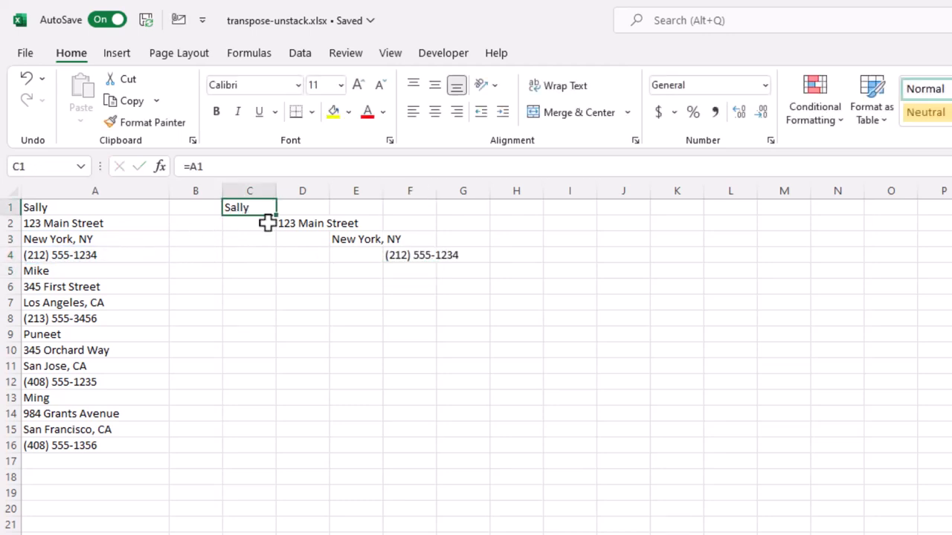
- Fill the C1:F4 formula block down through row 16
left_click(410, 255)
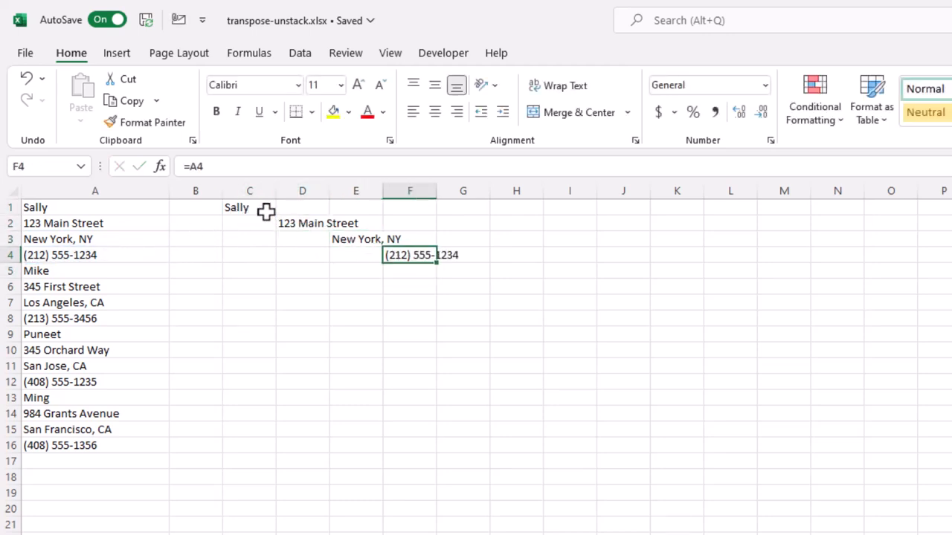
left_click_drag(249, 206, 410, 255)
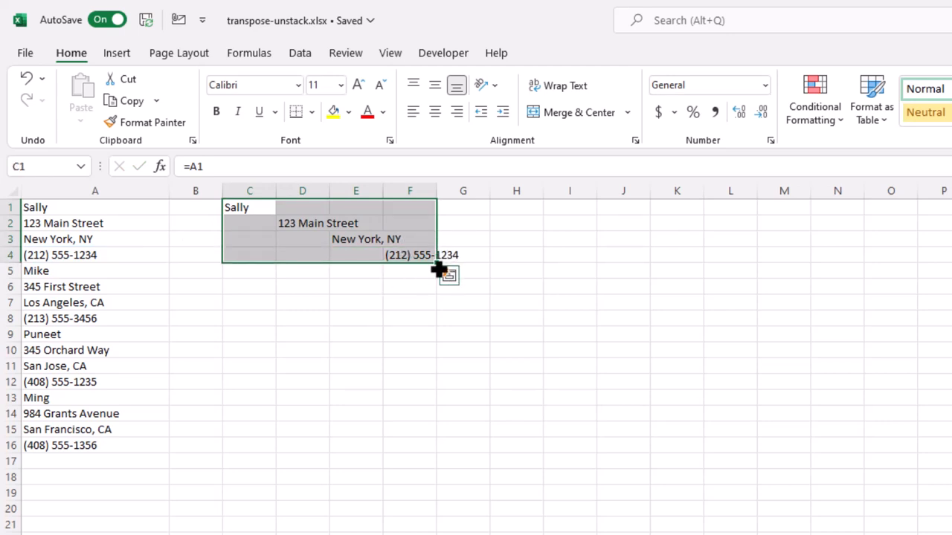
left_click_drag(437, 269, 437, 445)
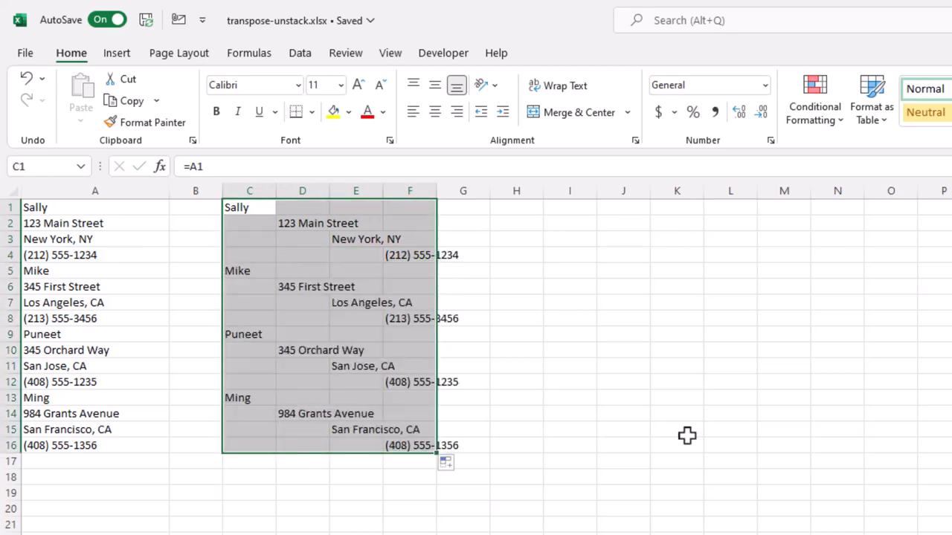
mouse_move(346, 323)
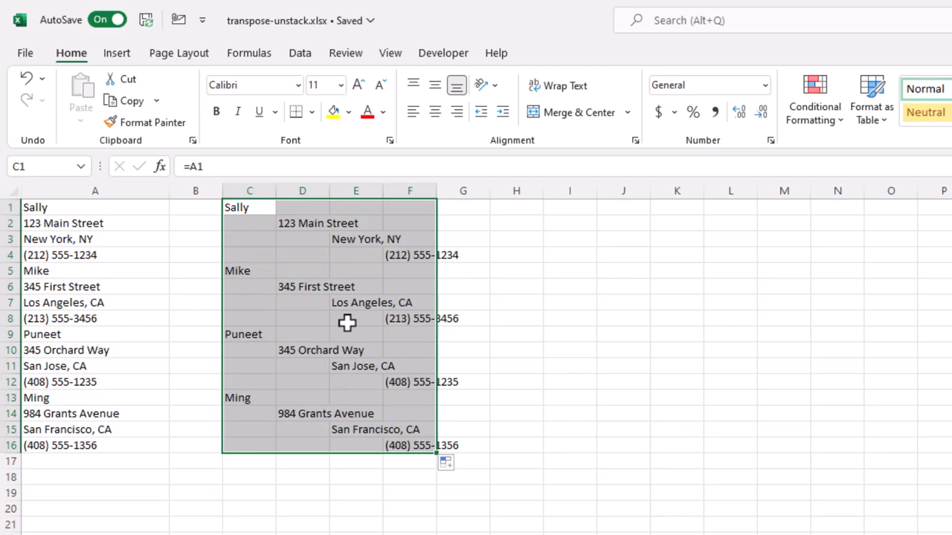
mouse_move(495, 358)
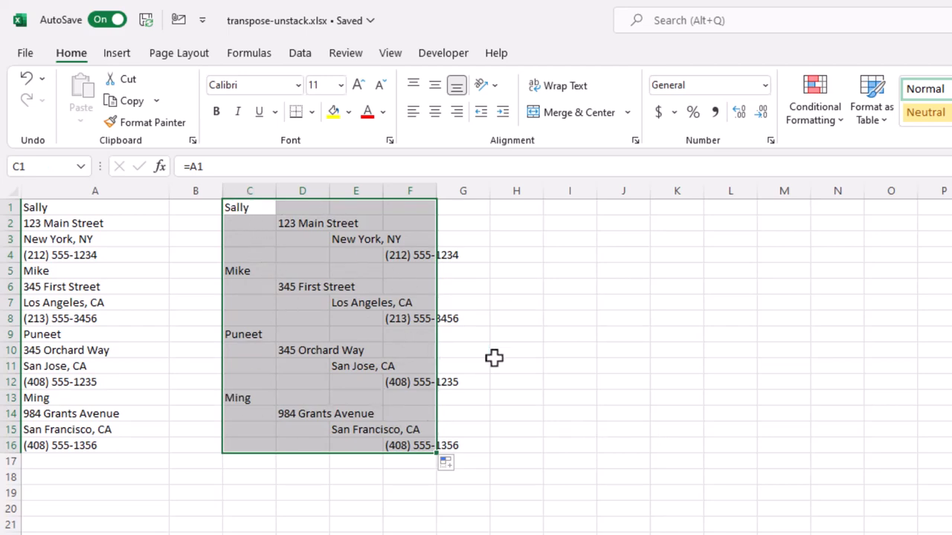
- Select all blank cells in the range with Go To Special > Blanks
key("ctrl+g")
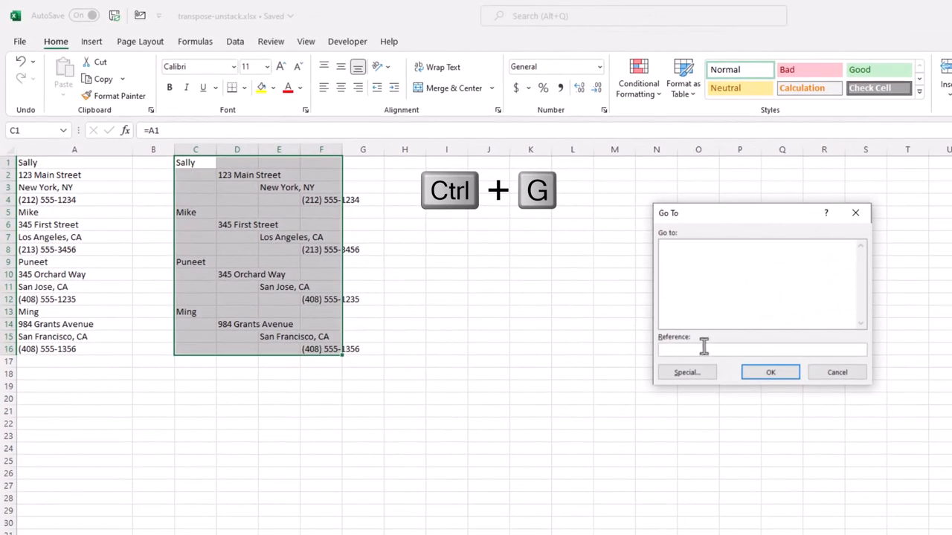
left_click(685, 371)
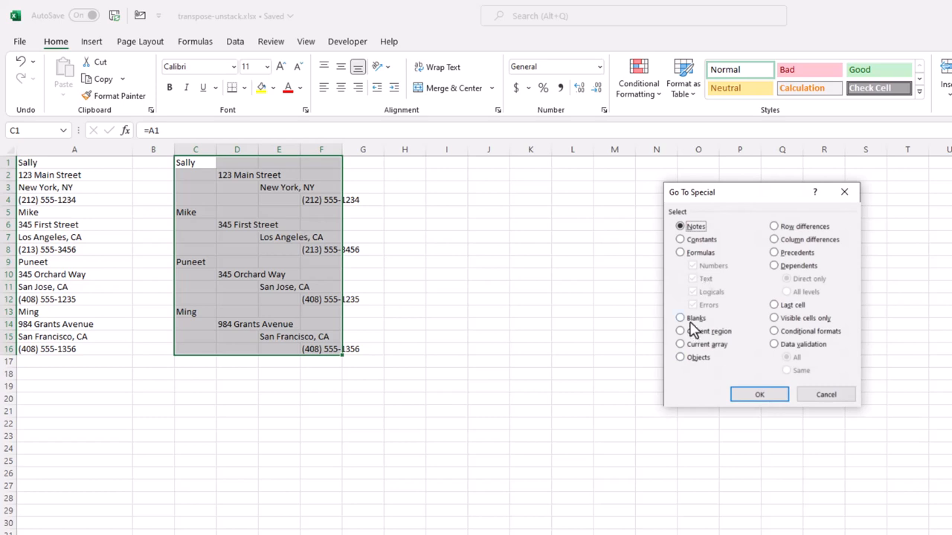
left_click(758, 394)
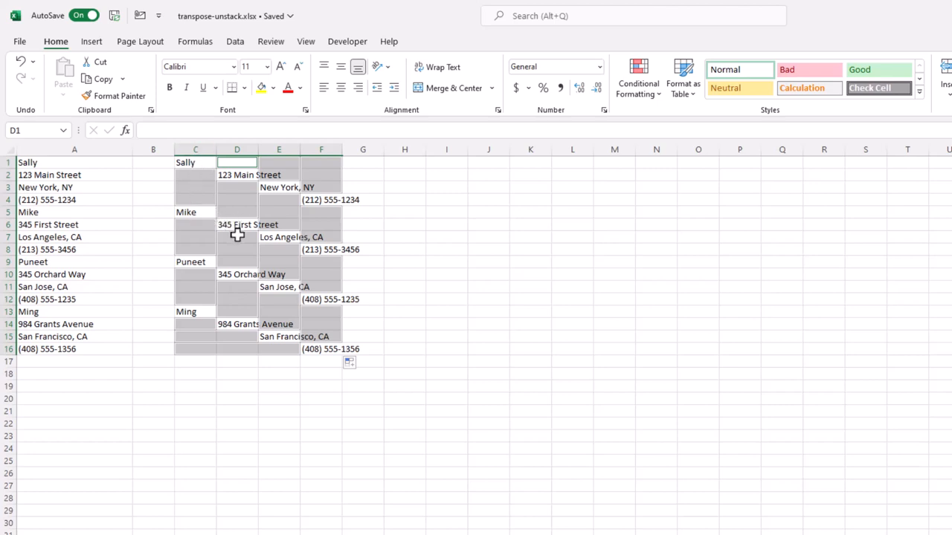
- Delete the blank cells shifting up, then paste the records as plain values
right_click(237, 236)
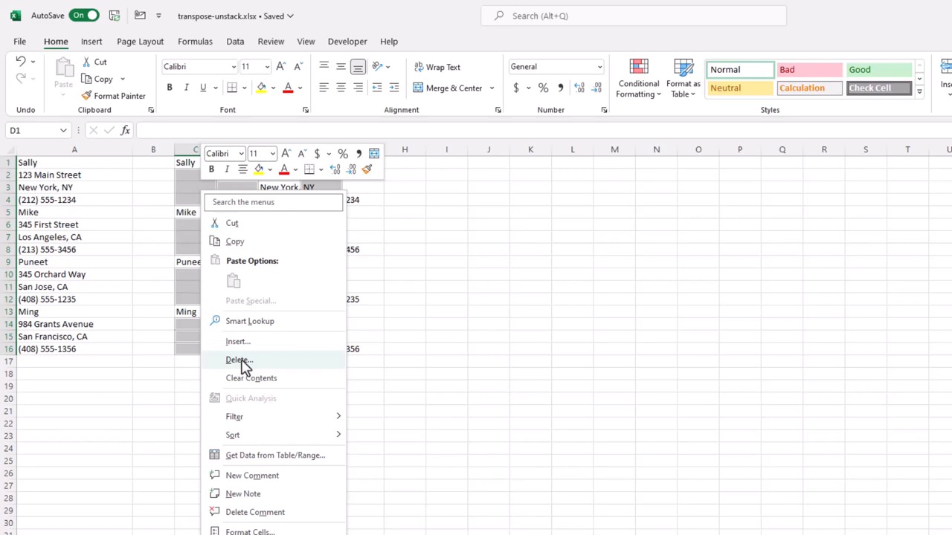
left_click(238, 360)
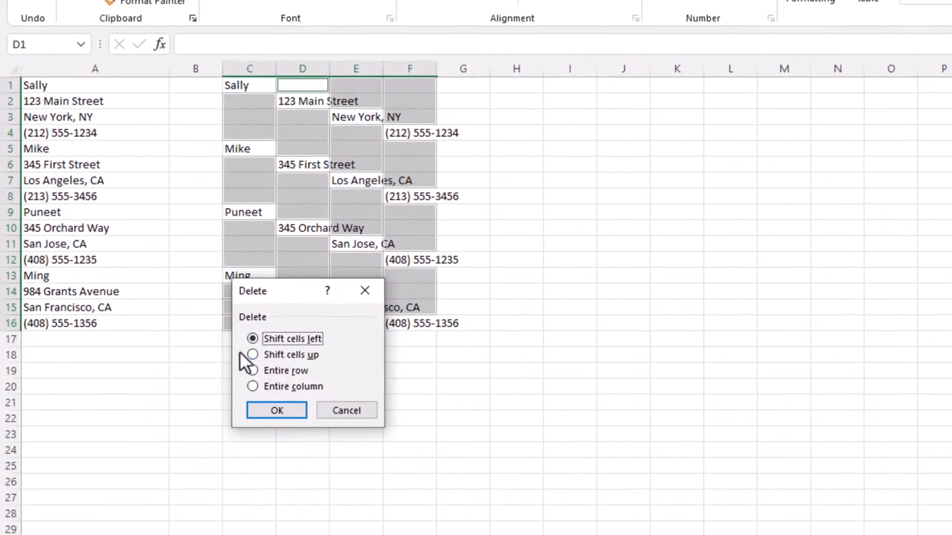
left_click(252, 354)
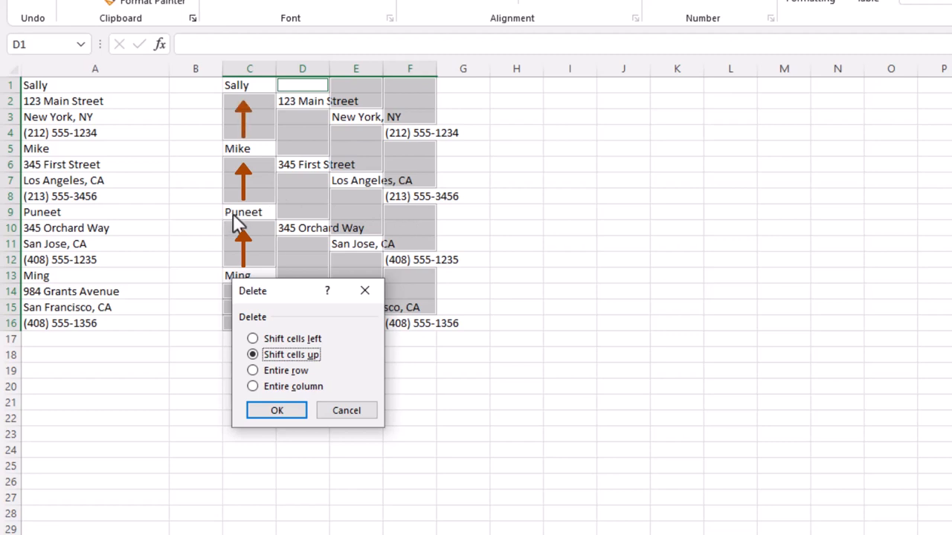
left_click(277, 411)
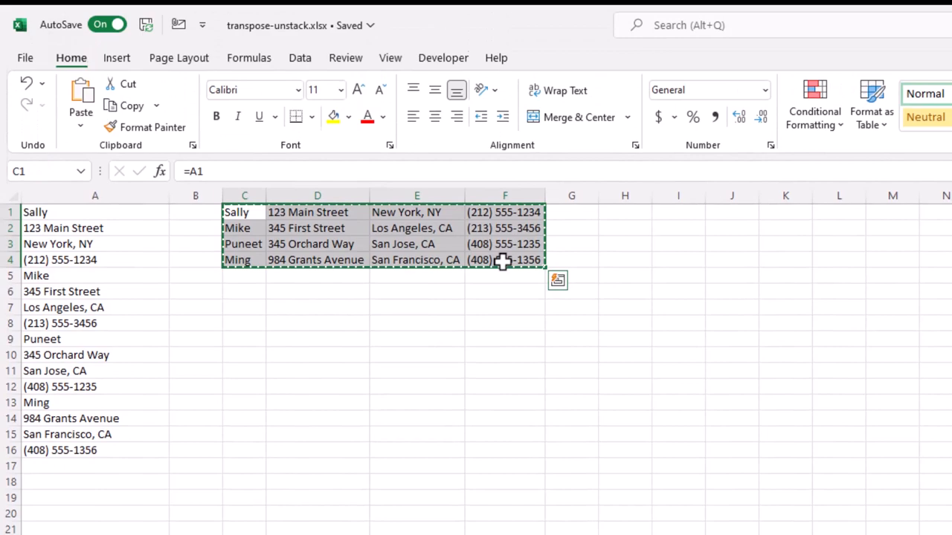
left_click(81, 111)
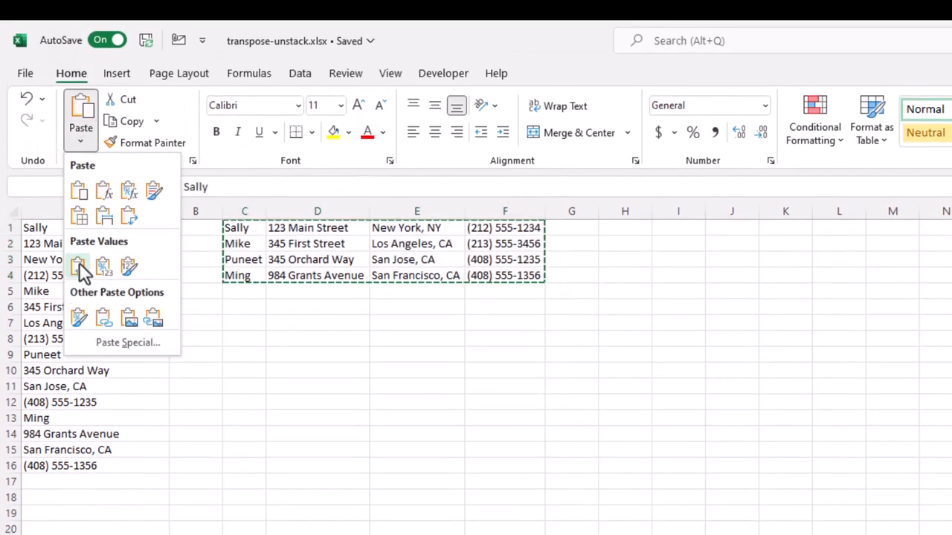
left_click(79, 265)
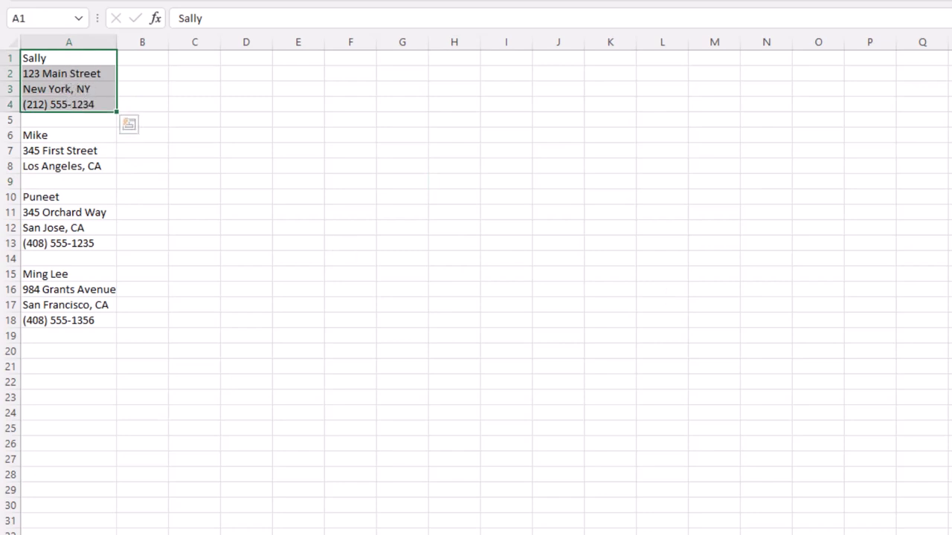
mouse_move(89, 117)
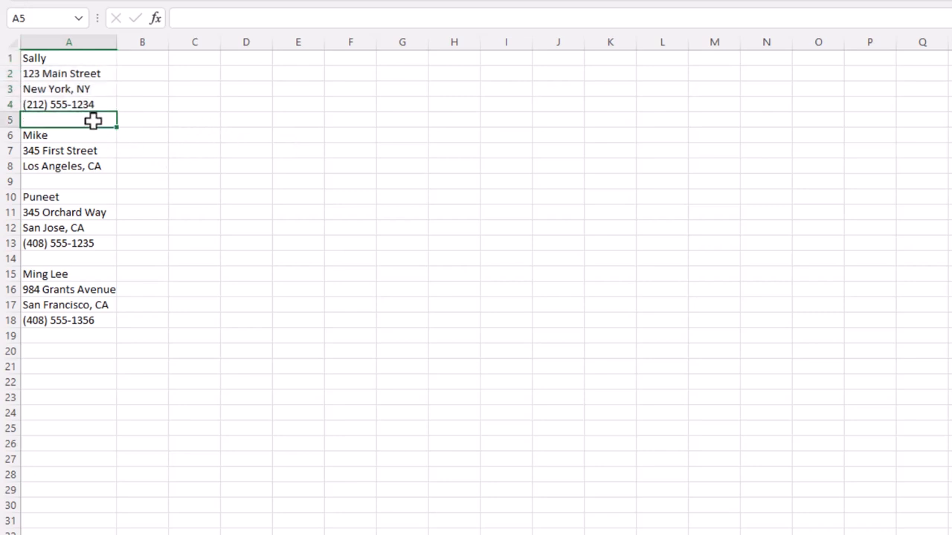
- Select the address records in A1:A18 and choose Data > From Table/Range
left_click(68, 258)
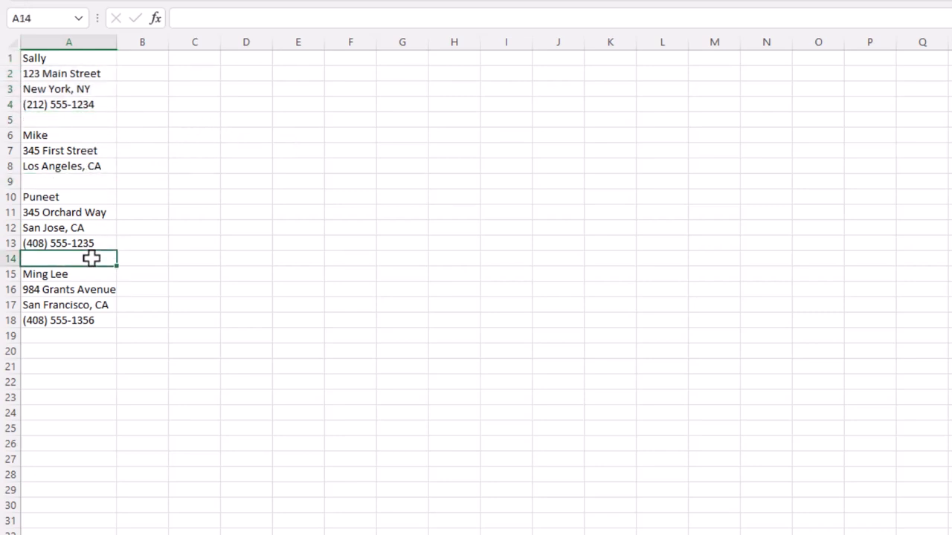
mouse_move(88, 139)
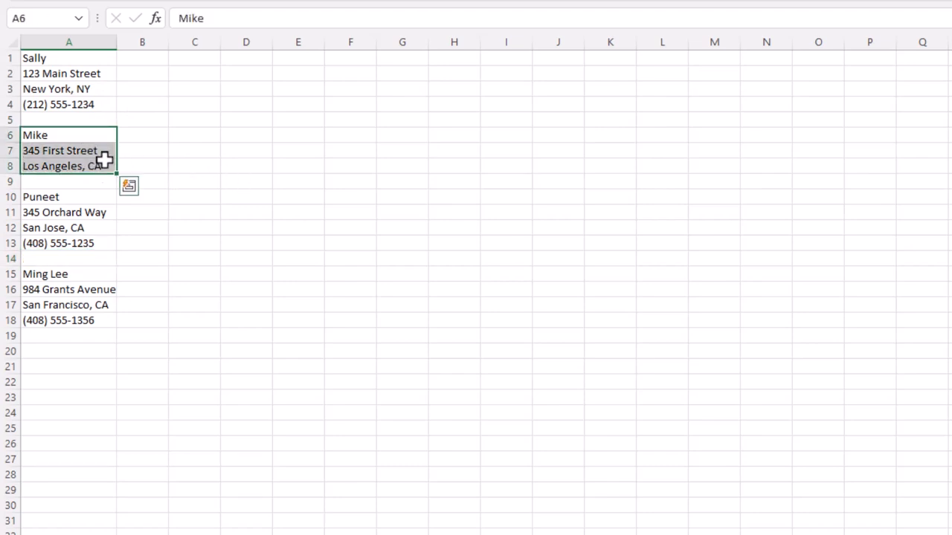
mouse_move(179, 183)
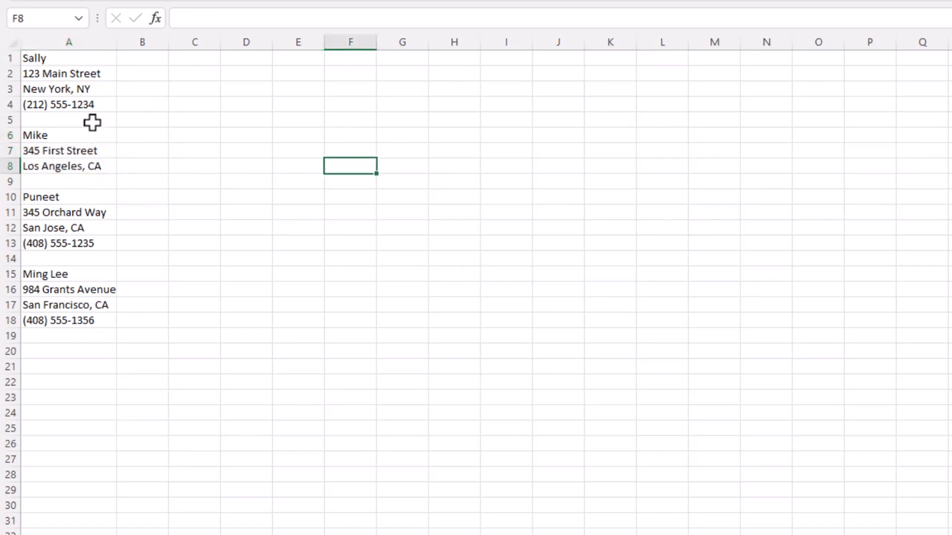
left_click(69, 181)
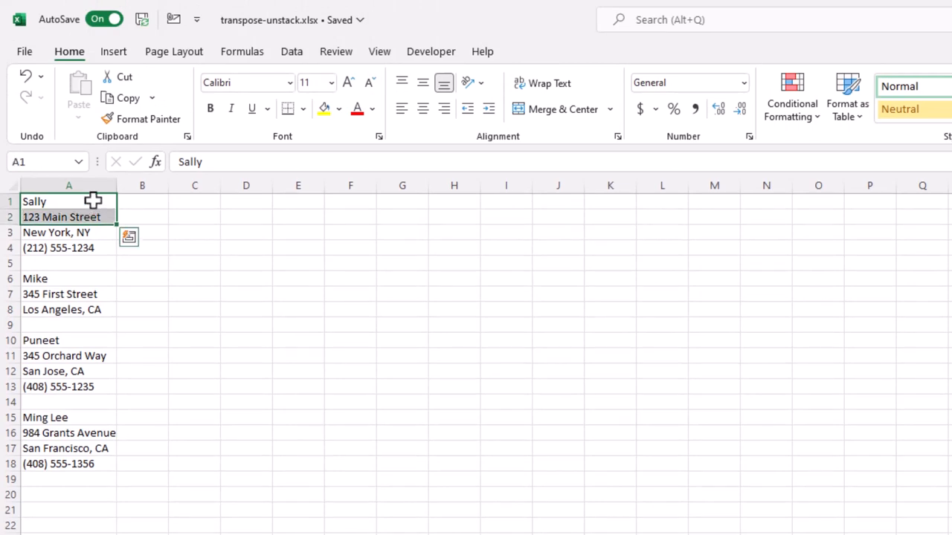
mouse_move(578, 344)
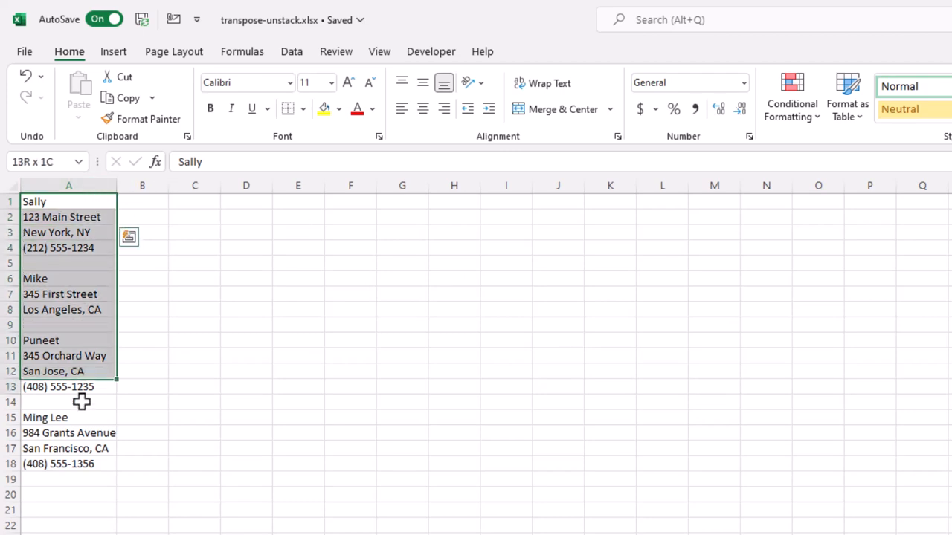
left_click(292, 51)
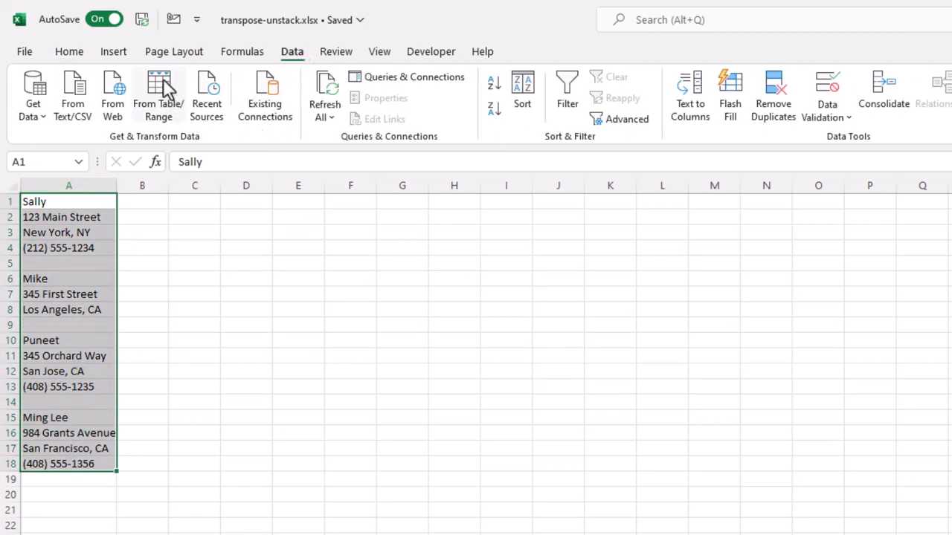
left_click(158, 95)
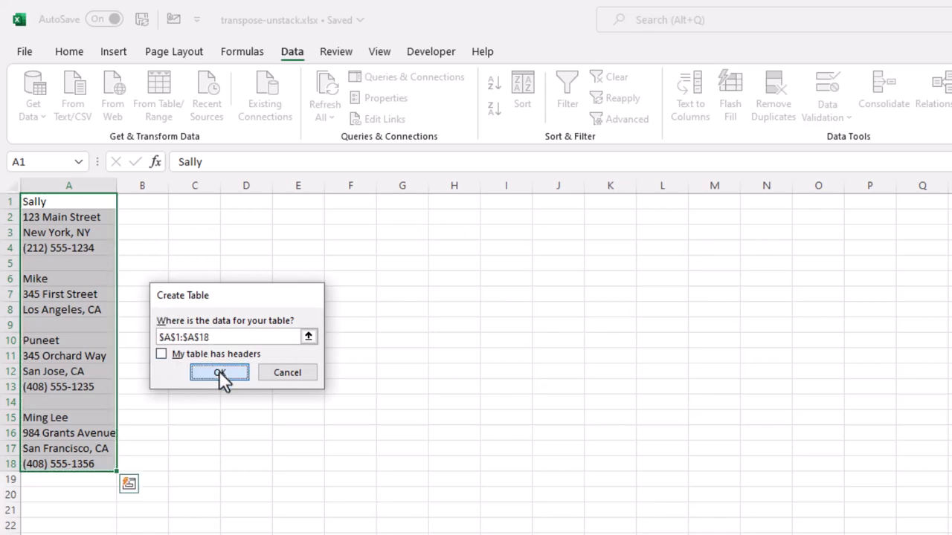
- Create the A1:A18 table without headers, opening it in Power Query
left_click(219, 372)
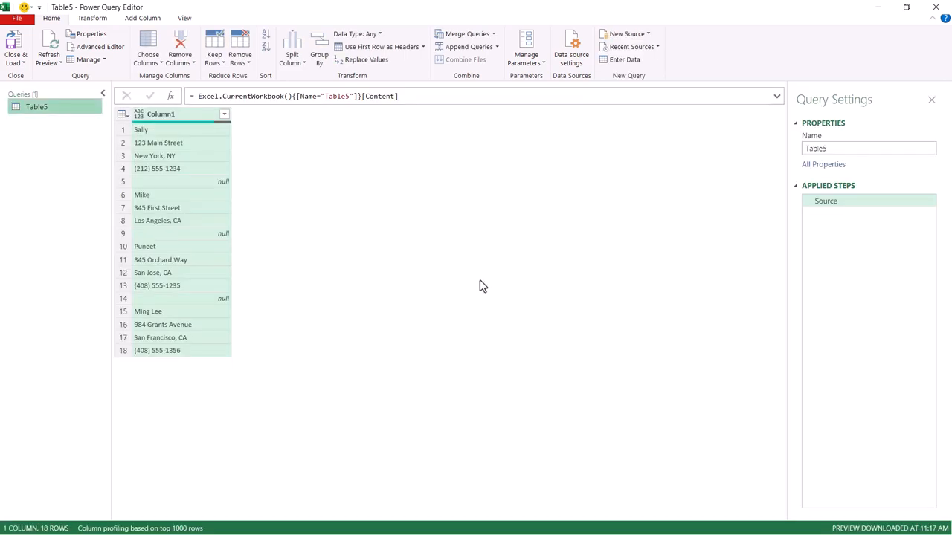
mouse_move(251, 213)
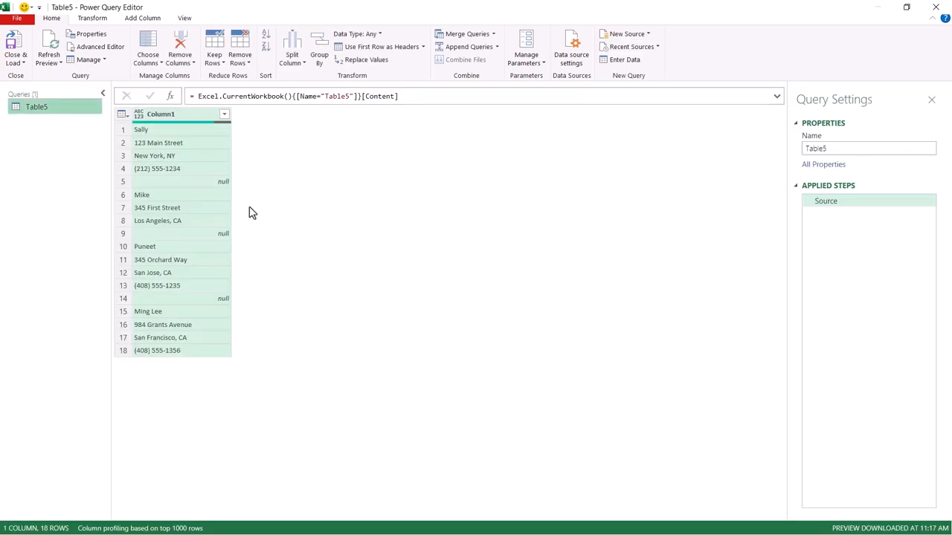
mouse_move(212, 186)
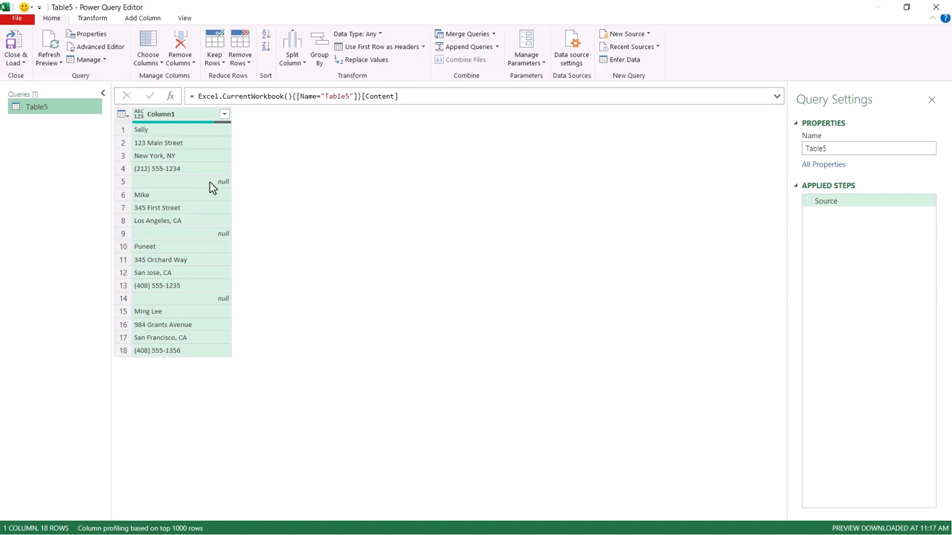
mouse_move(219, 184)
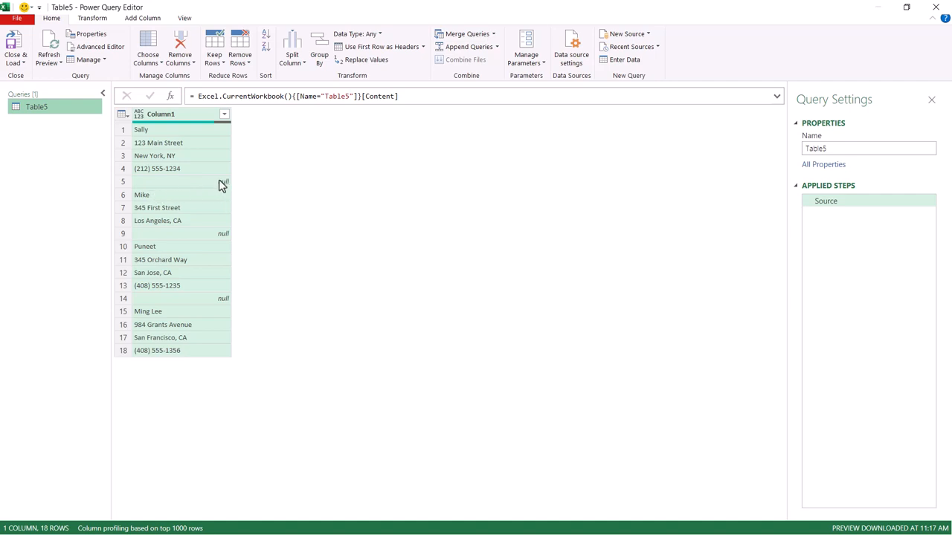
mouse_move(162, 131)
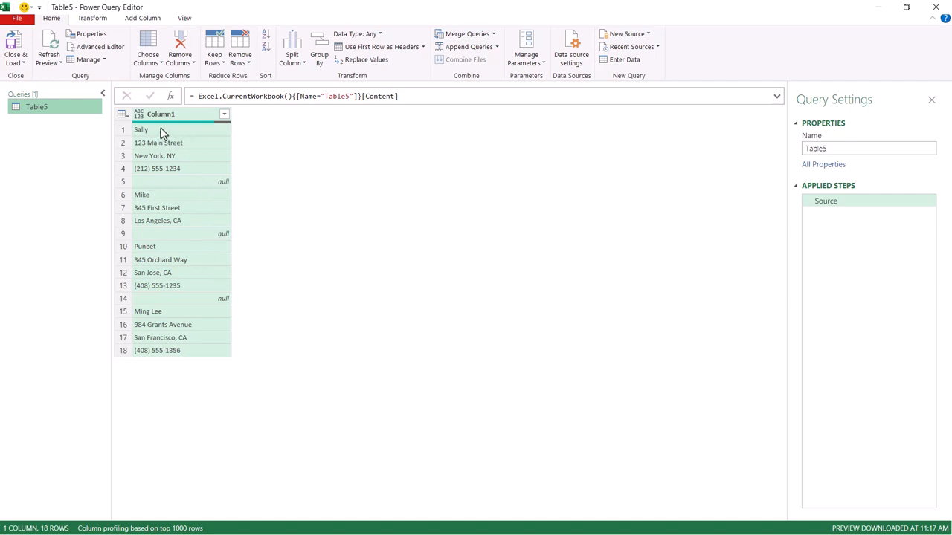
mouse_move(182, 132)
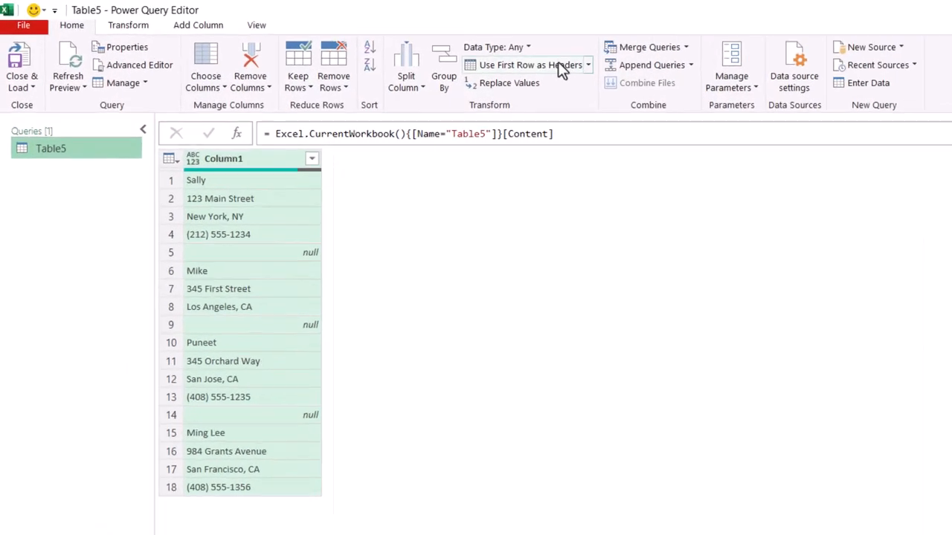
- Demote the header into the first row and replace the 'Column1' value with null
left_click(589, 64)
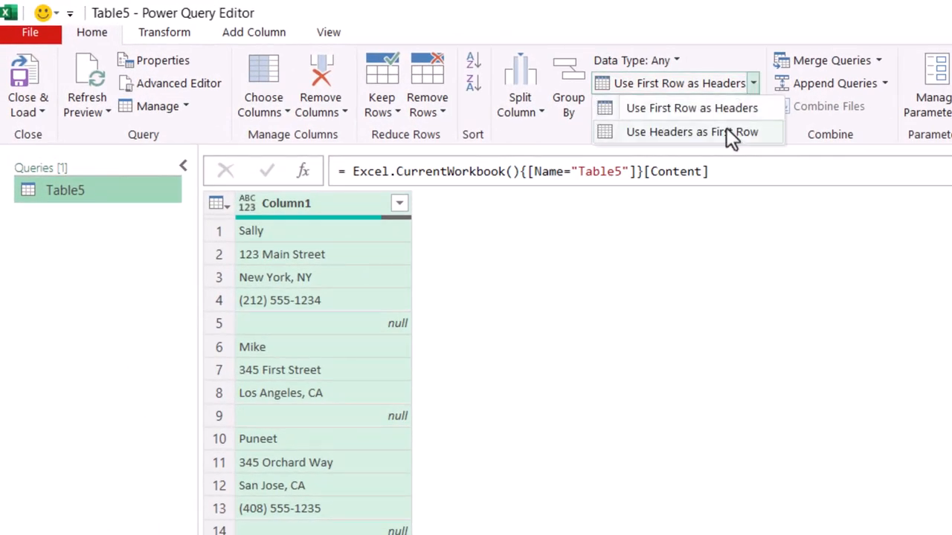
left_click(692, 132)
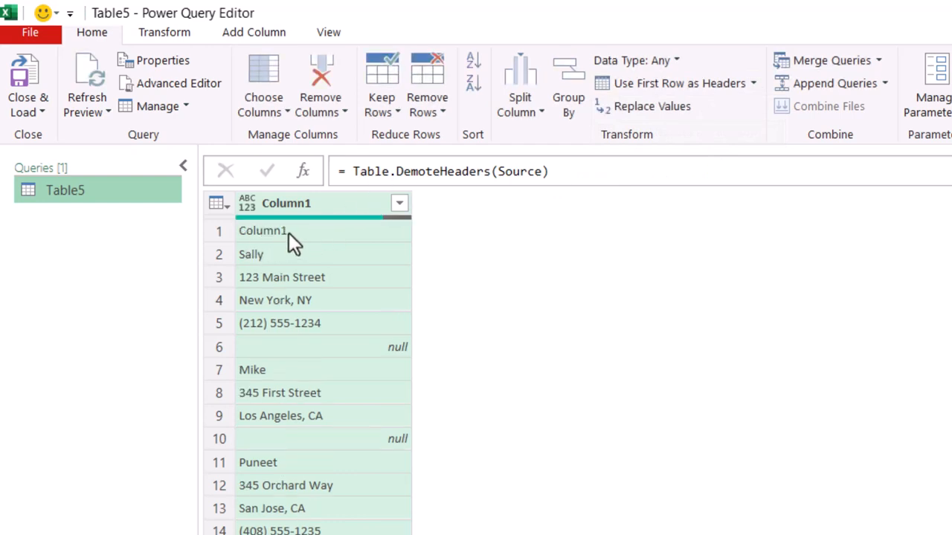
mouse_move(312, 241)
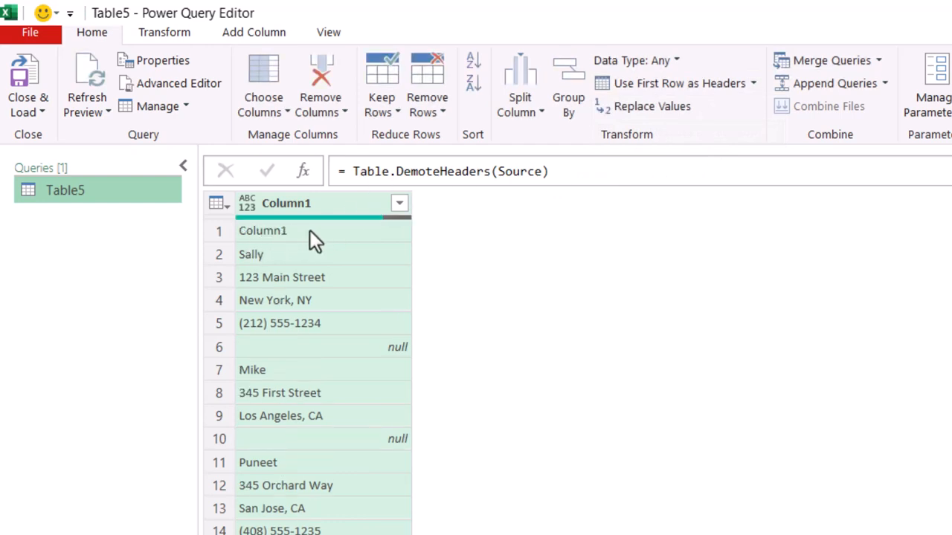
right_click(262, 230)
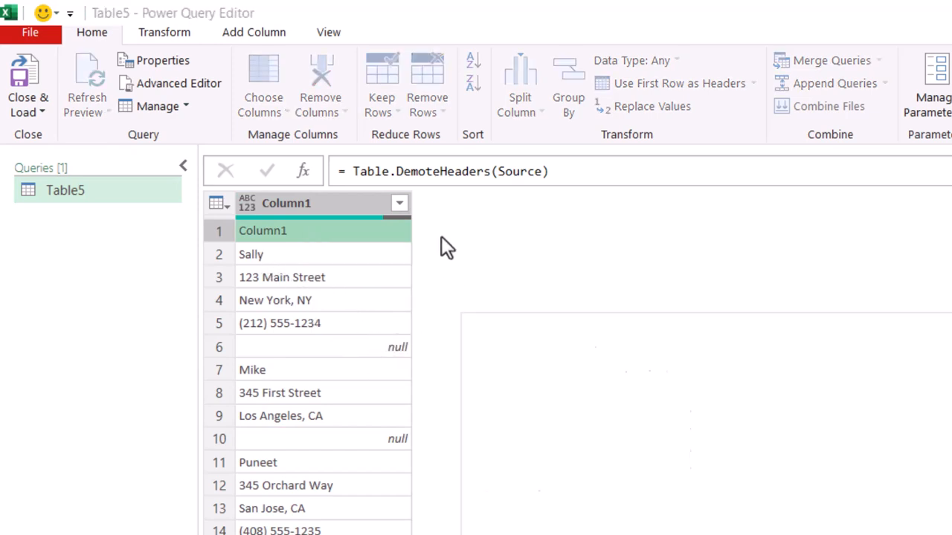
left_click(651, 106)
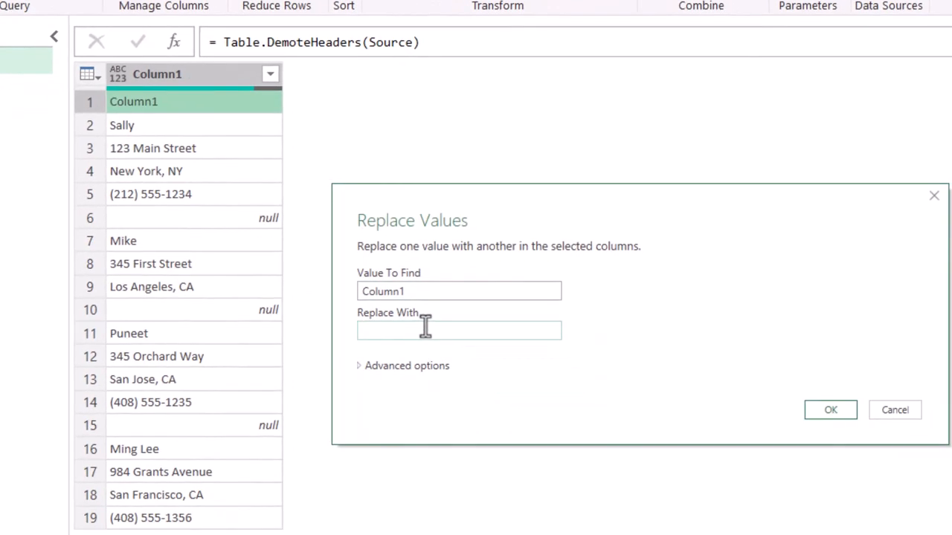
type("null")
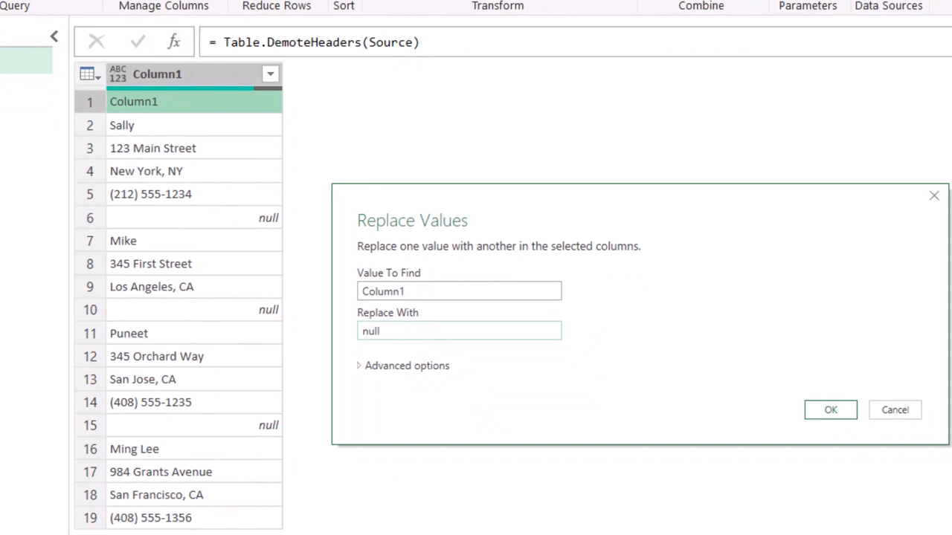
left_click(830, 409)
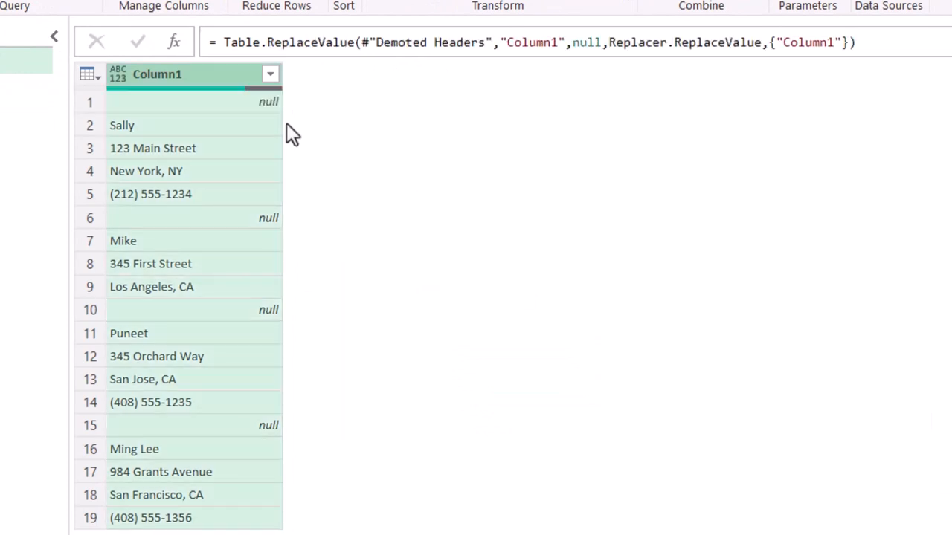
mouse_move(277, 242)
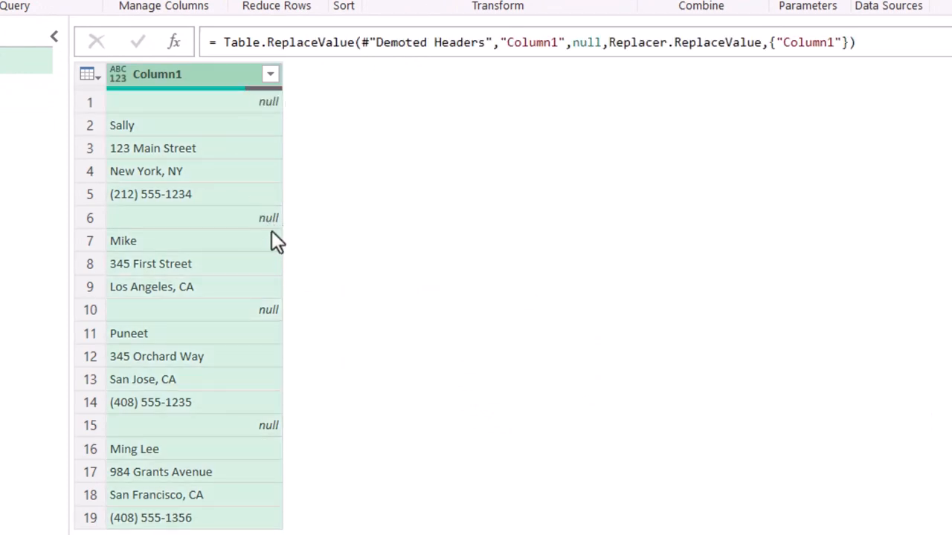
mouse_move(267, 432)
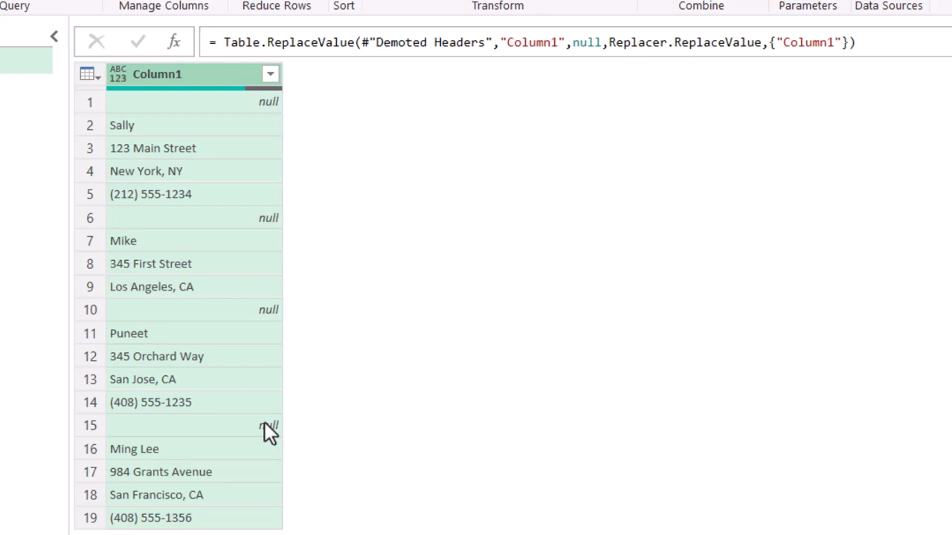
mouse_move(269, 124)
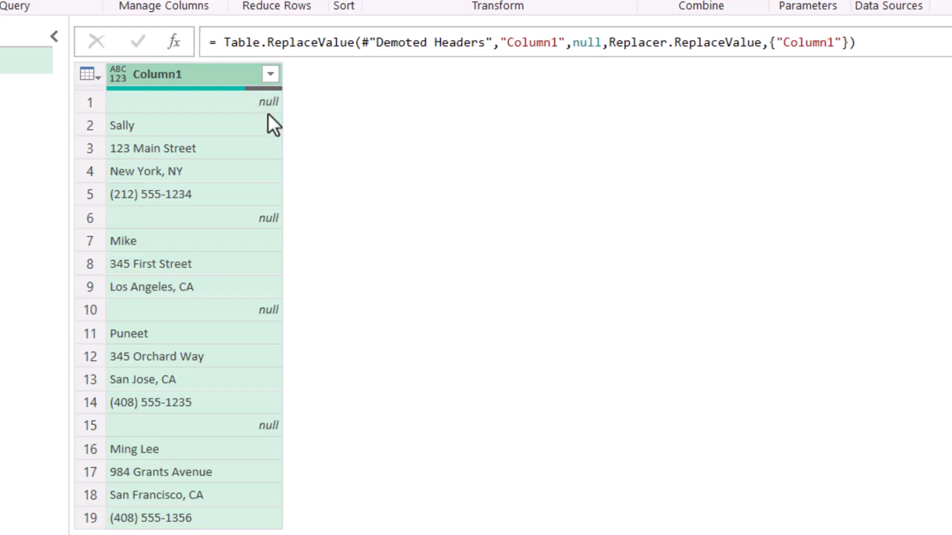
mouse_move(266, 210)
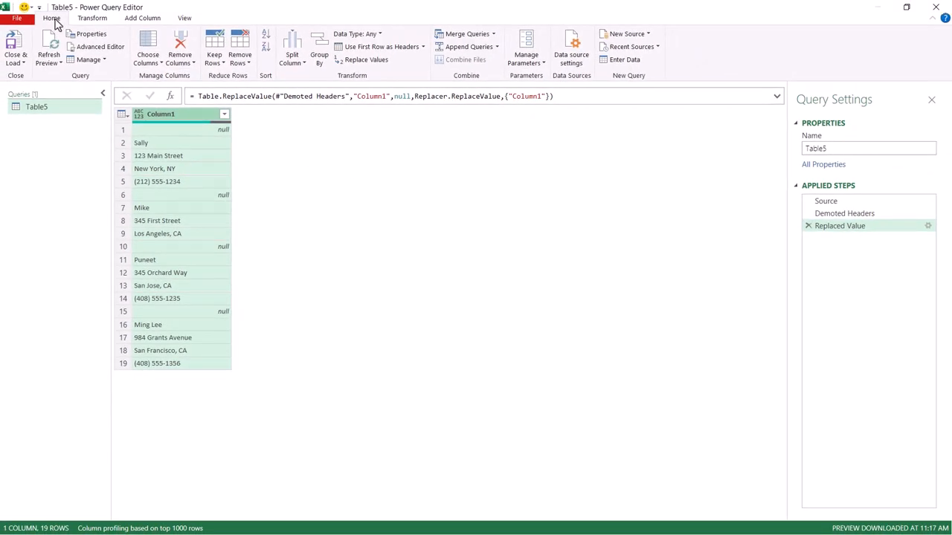
- Add an Index column numbering rows from 1 to 19
left_click(142, 18)
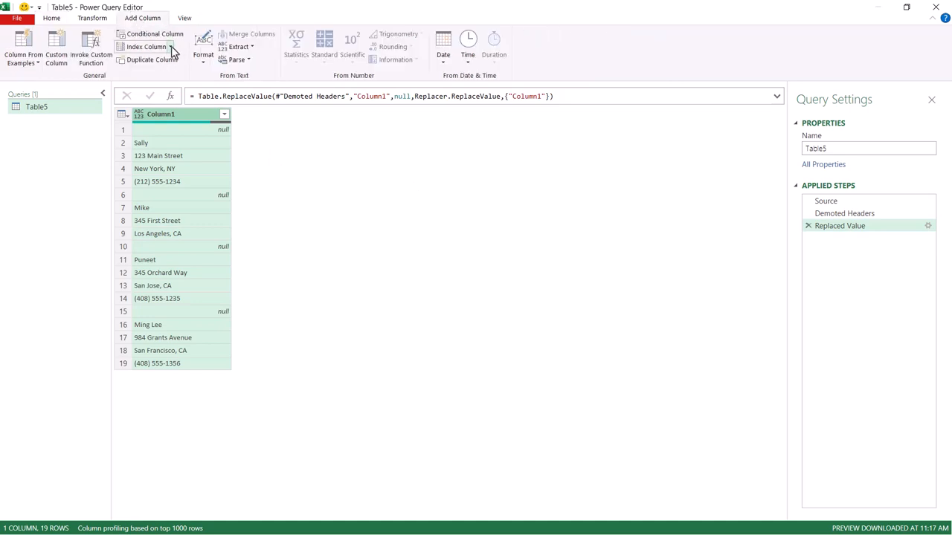
left_click(147, 46)
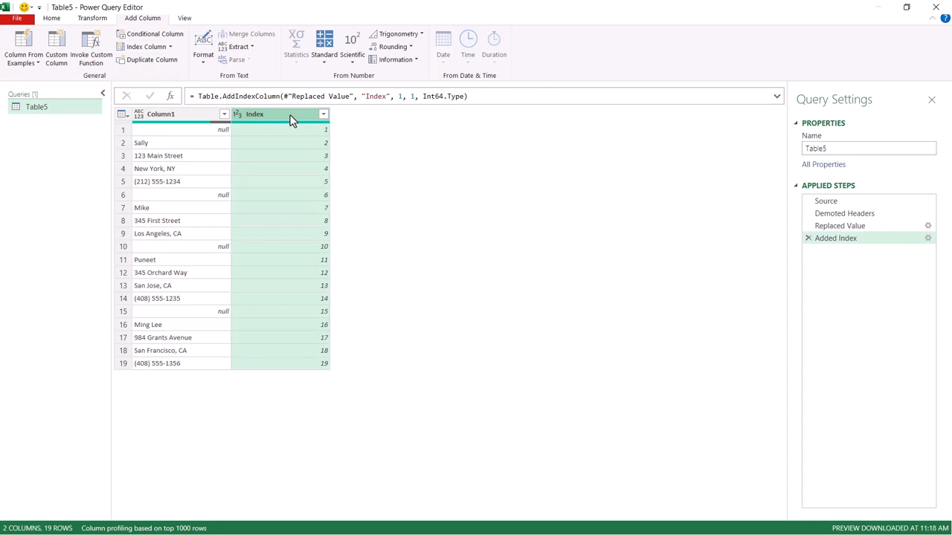
mouse_move(176, 132)
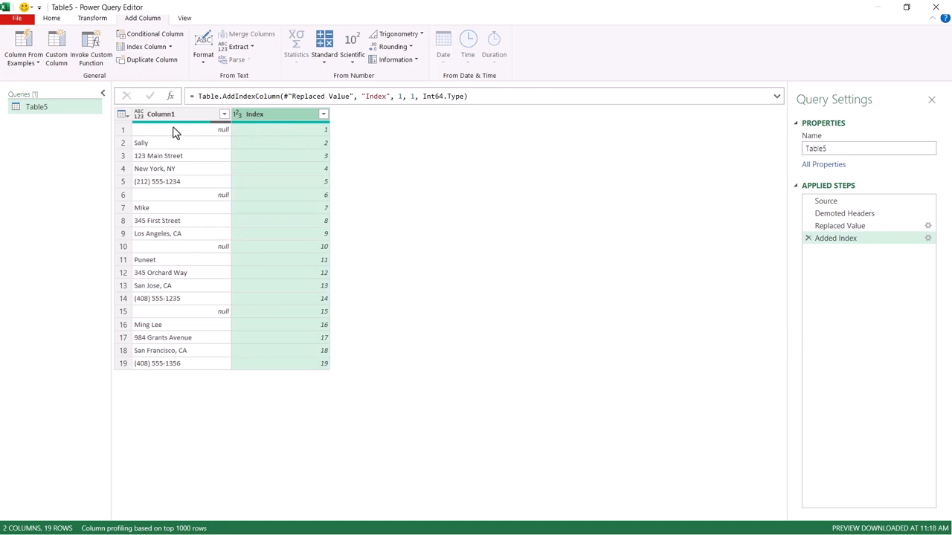
mouse_move(265, 230)
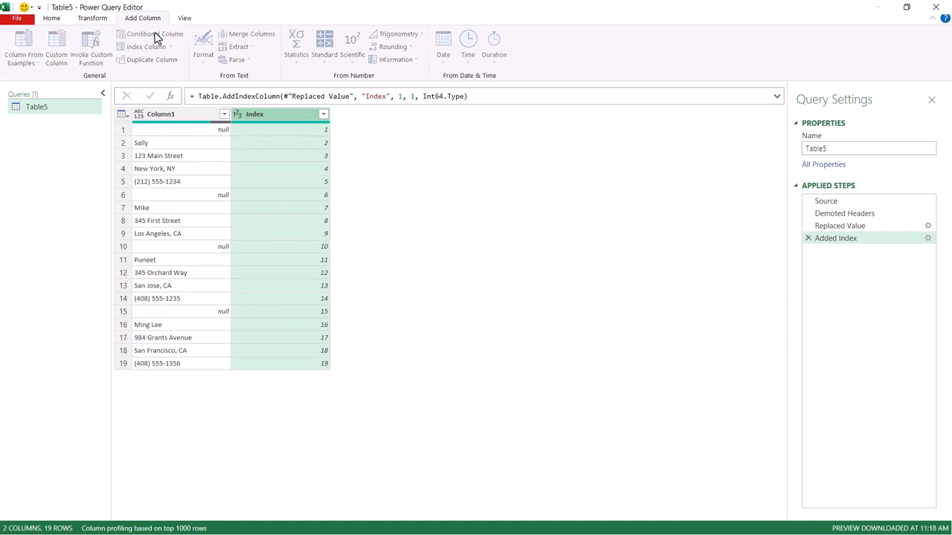
- Add a conditional Custom column: if Column1 equals null, output the Index column
left_click(154, 33)
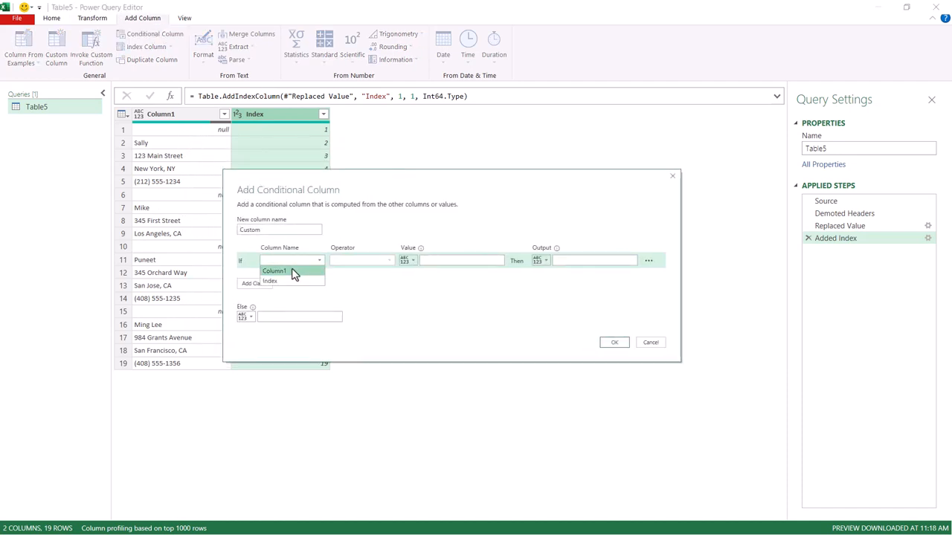
left_click(275, 270)
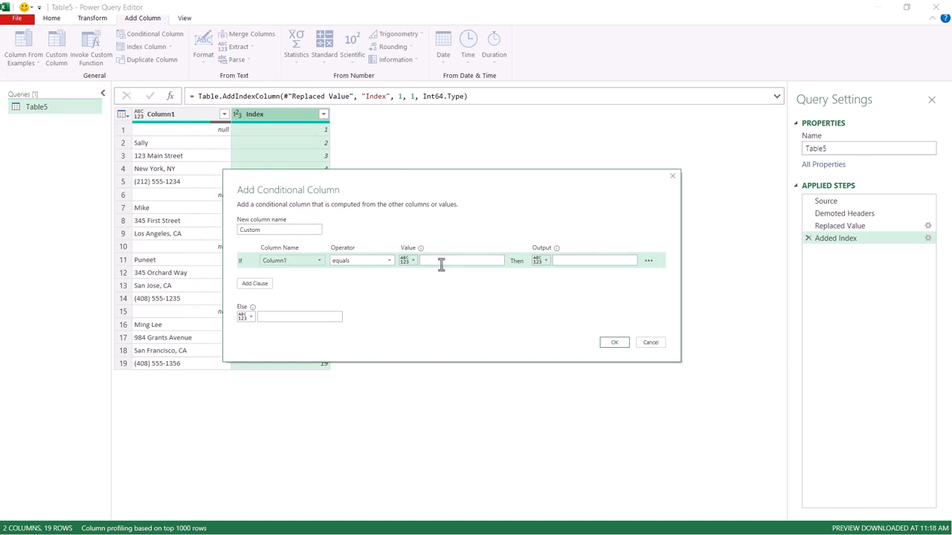
type("null")
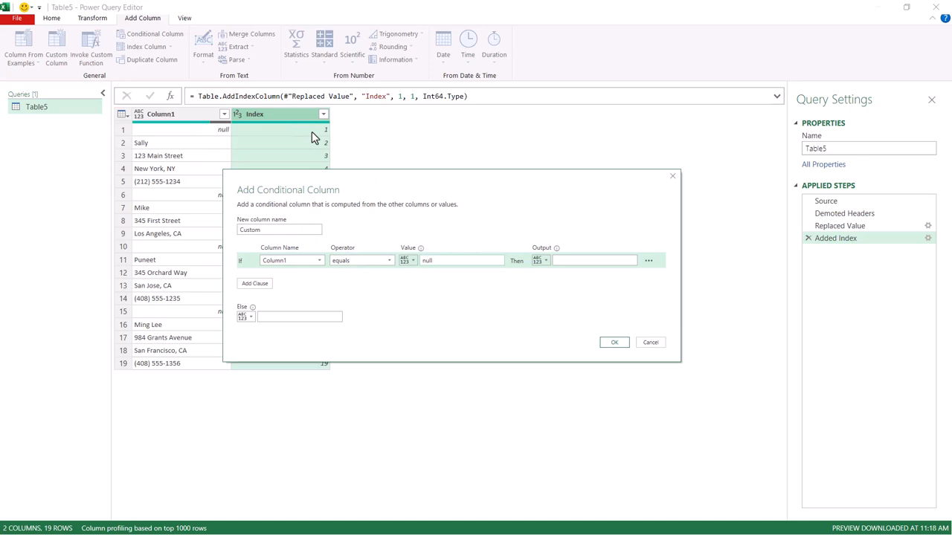
left_click_drag(288, 189, 421, 185)
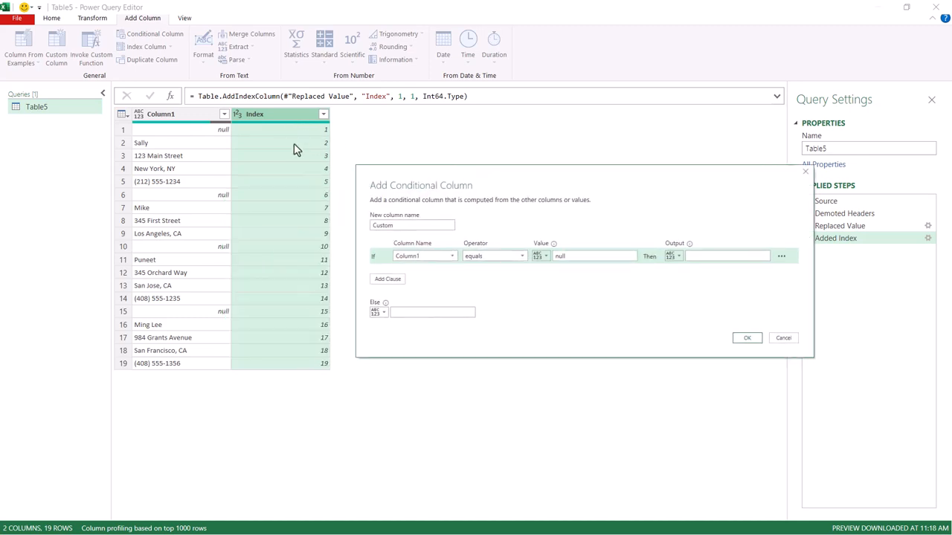
mouse_move(261, 177)
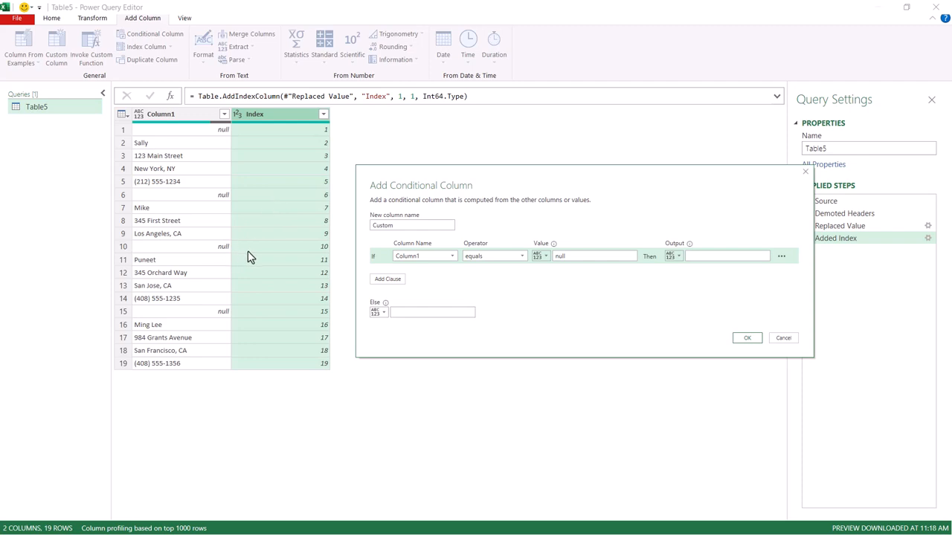
left_click(673, 255)
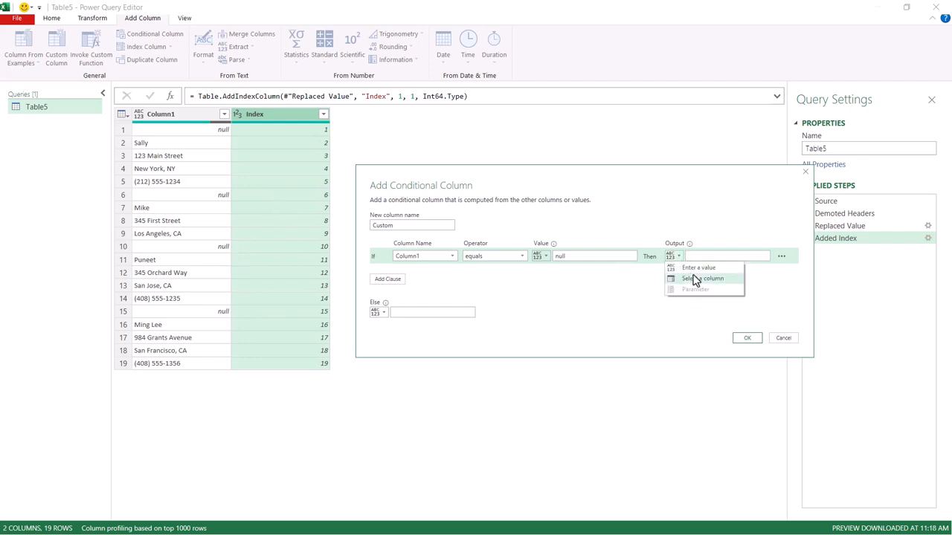
left_click(702, 279)
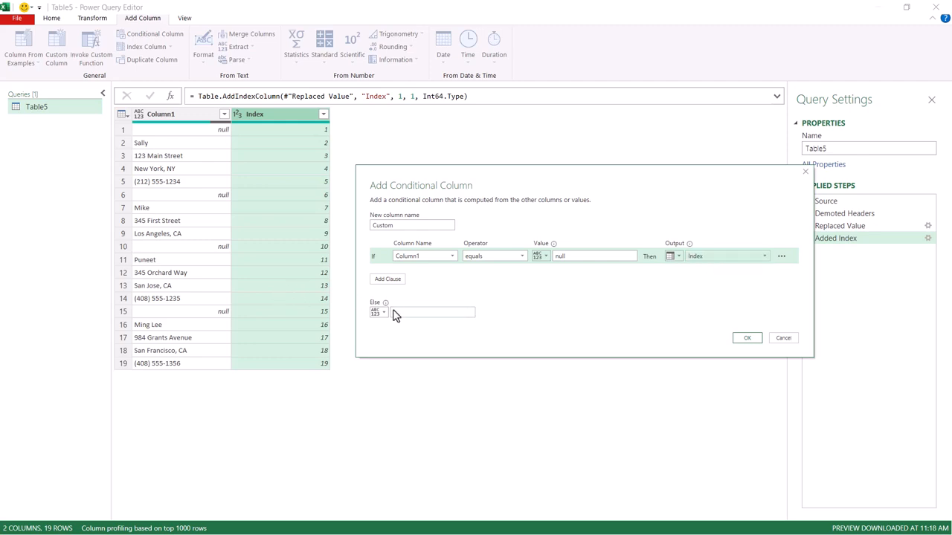
mouse_move(705, 331)
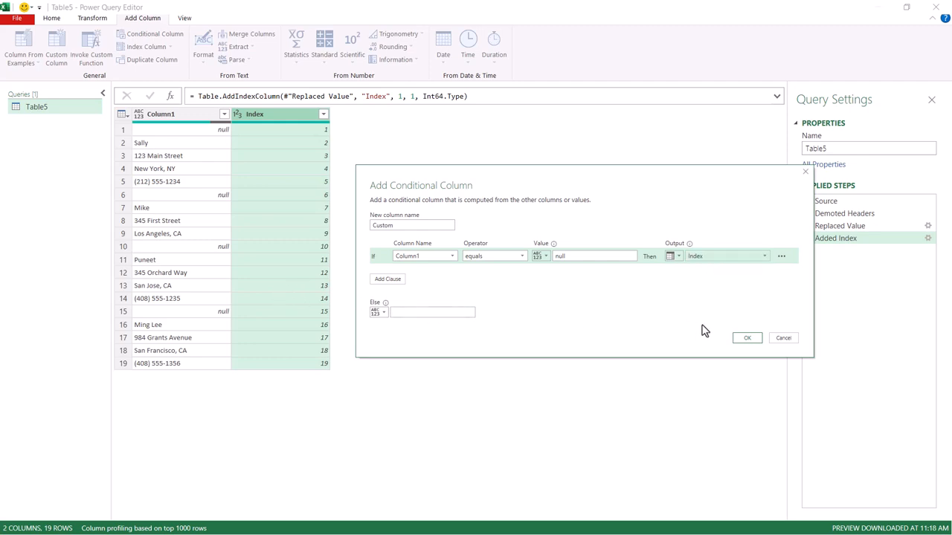
left_click(746, 337)
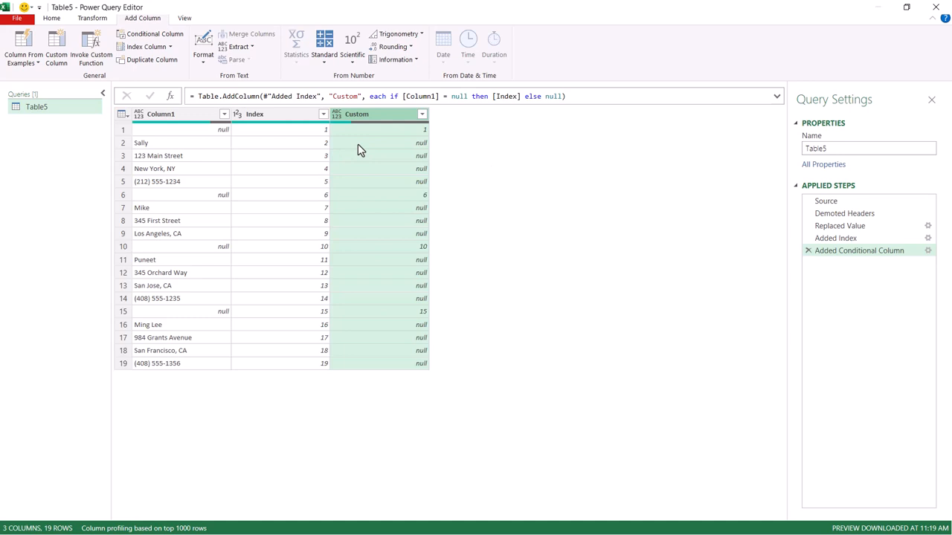
mouse_move(200, 142)
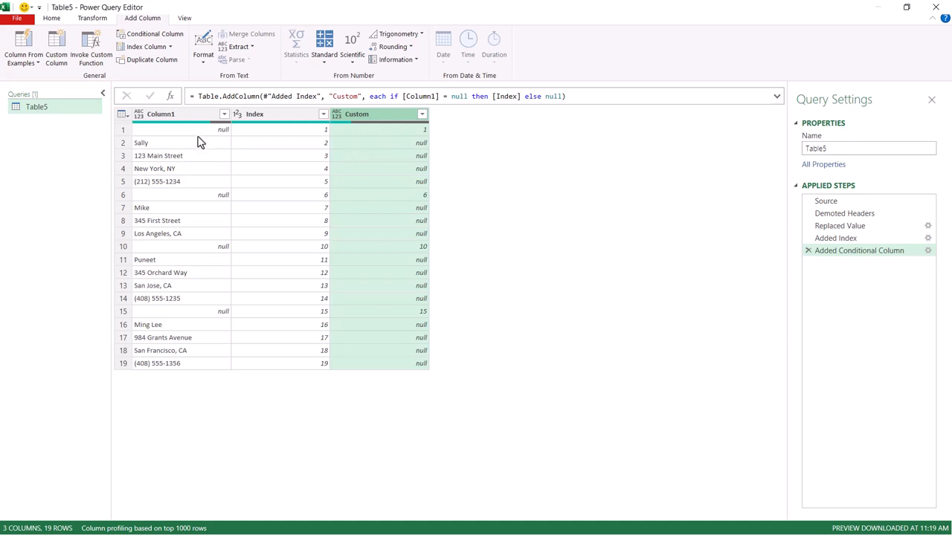
mouse_move(162, 215)
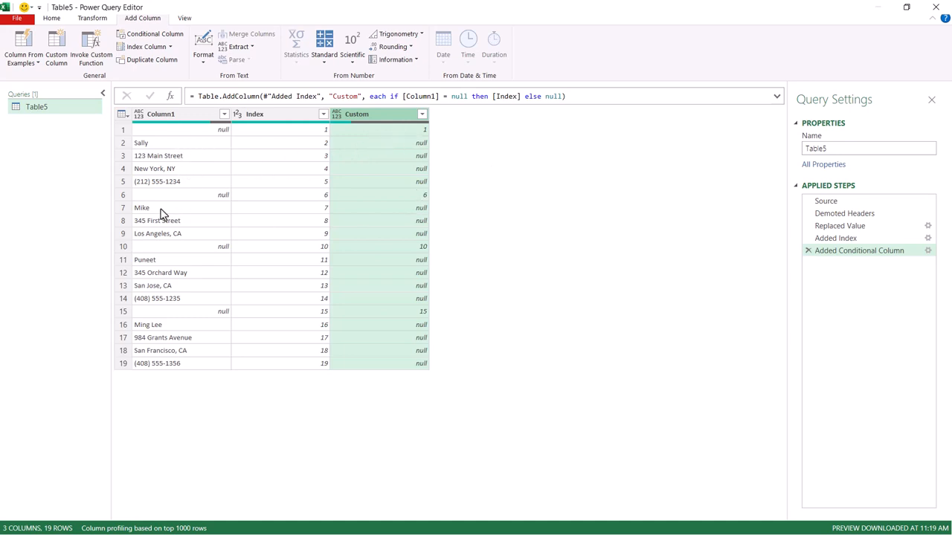
mouse_move(395, 143)
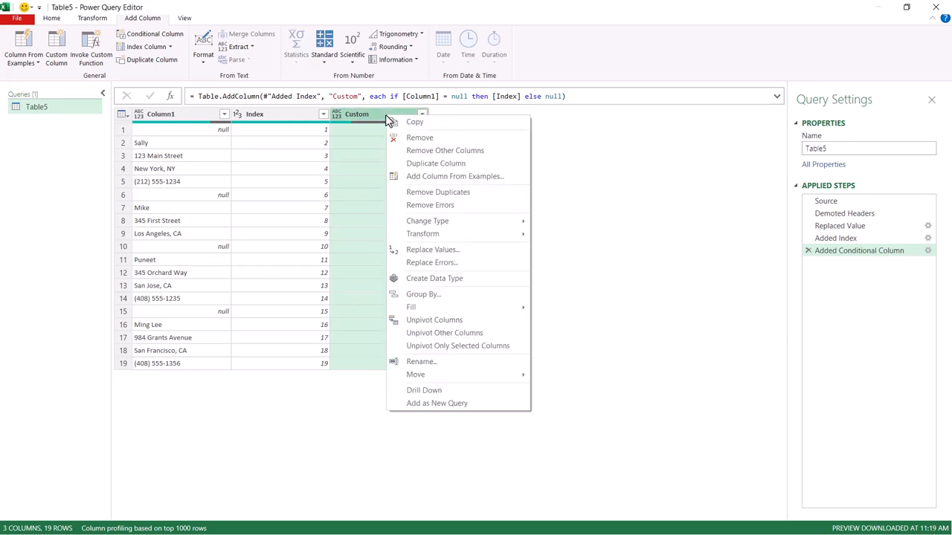
mouse_move(427, 306)
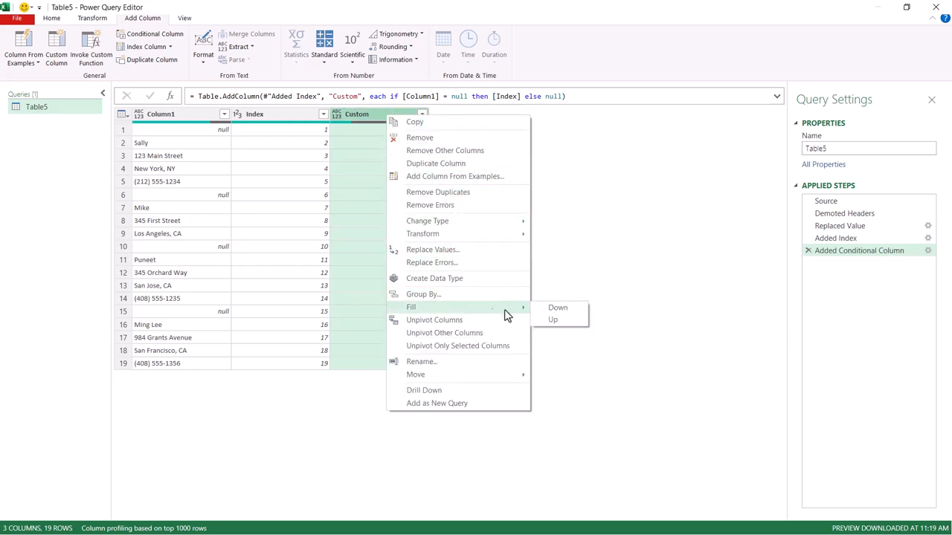
- Fill the Custom column down so rows carry starting indexes 1, 6, 10, 15
left_click(557, 307)
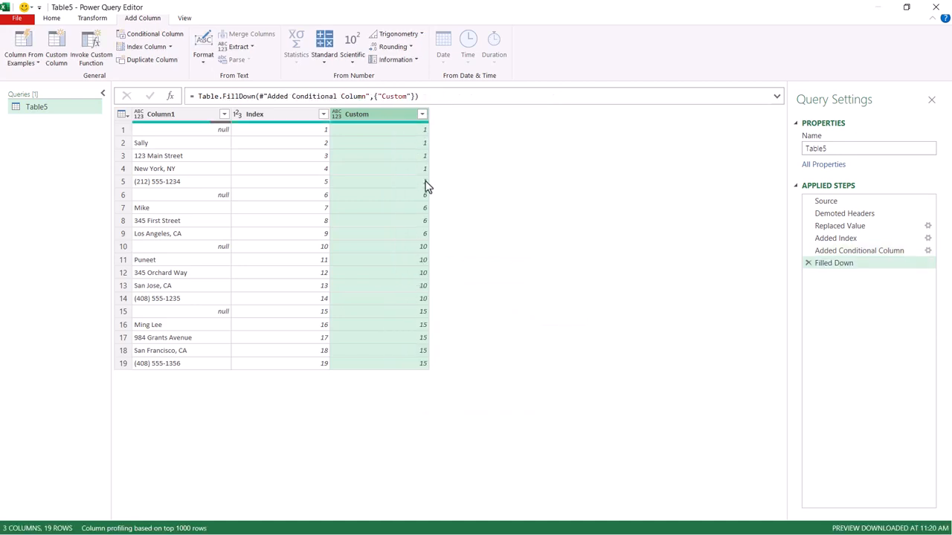
mouse_move(395, 215)
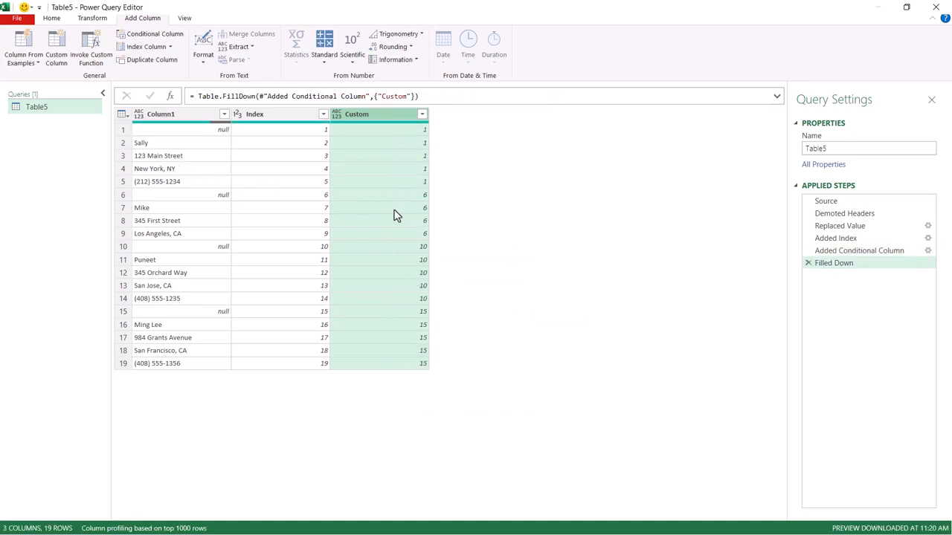
mouse_move(354, 271)
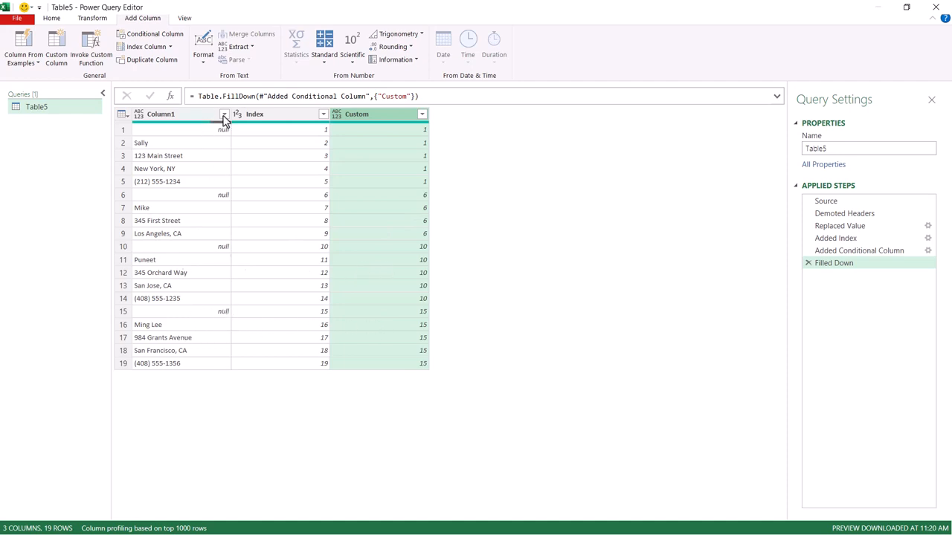
- Filter null rows out of Column1 and remove the Index column
left_click(223, 114)
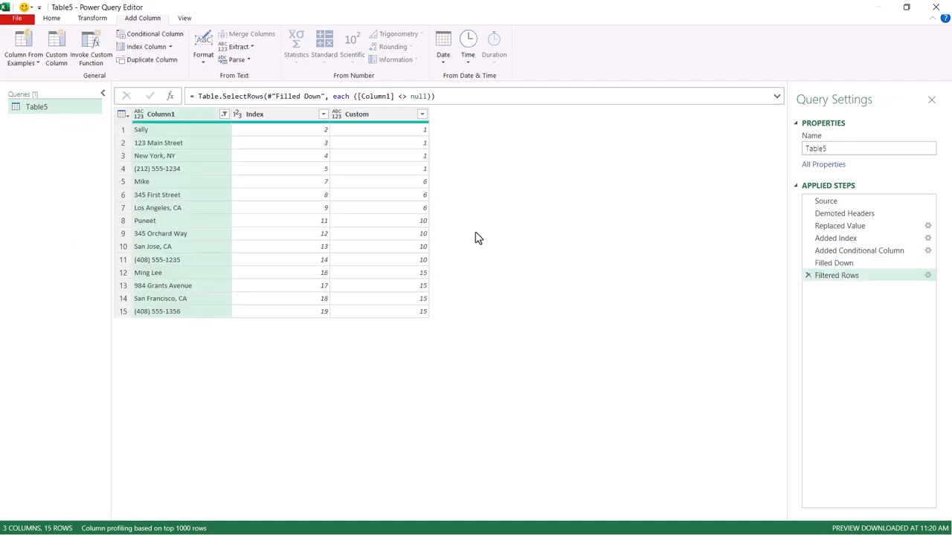
mouse_move(354, 205)
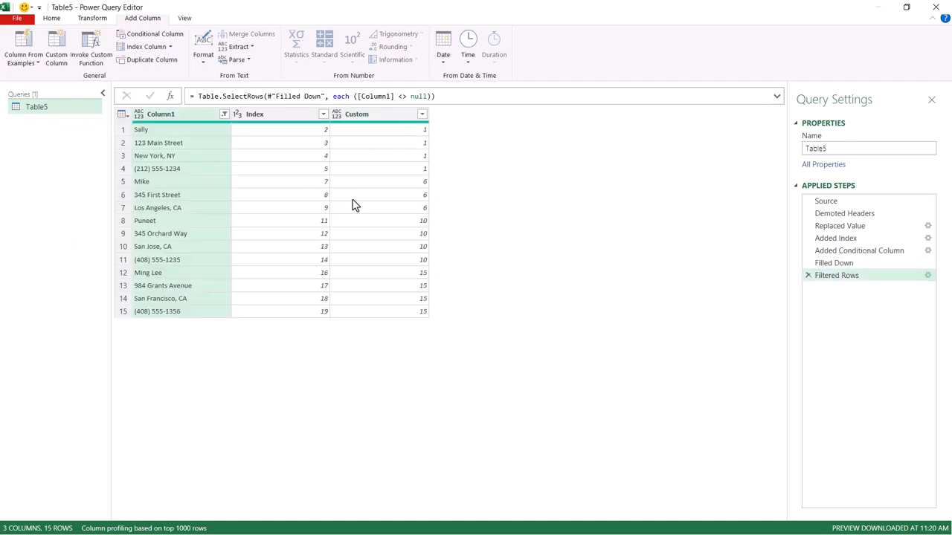
left_click(264, 113)
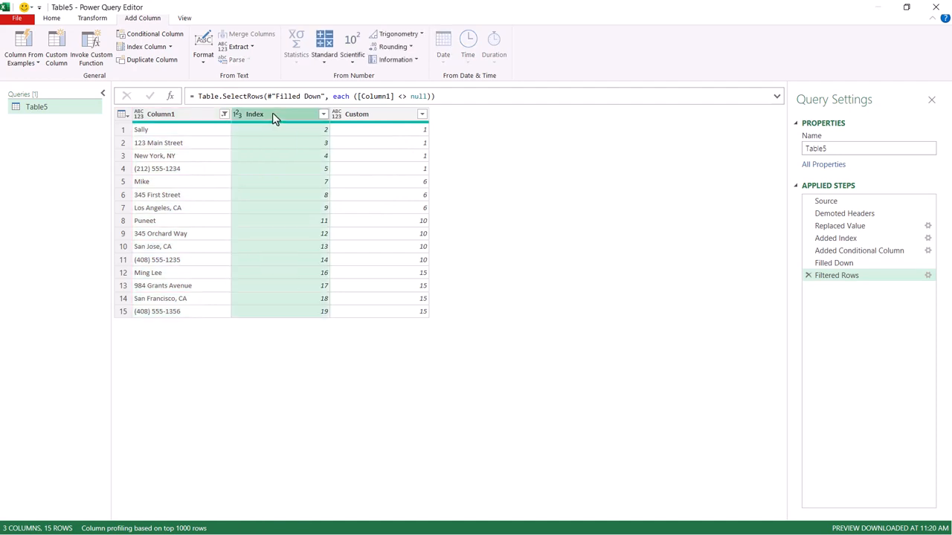
right_click(254, 114)
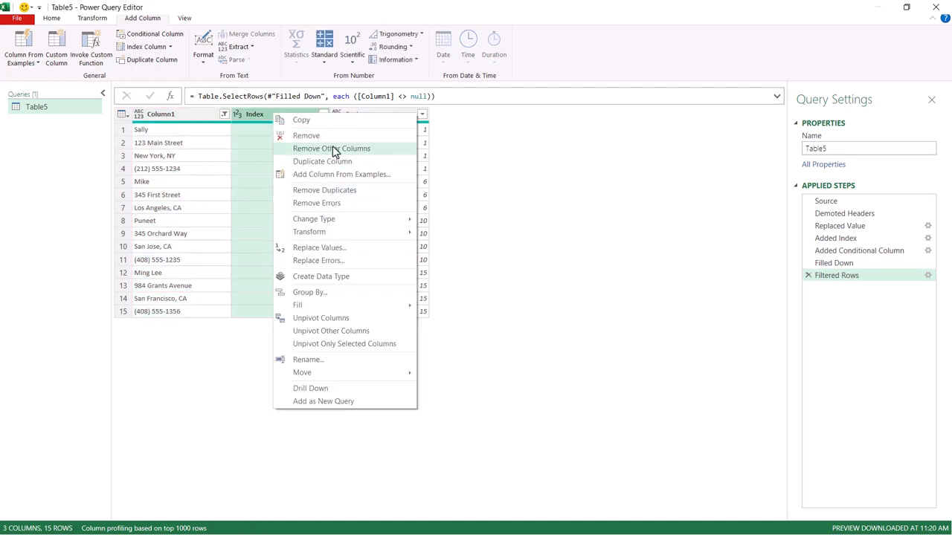
left_click(305, 135)
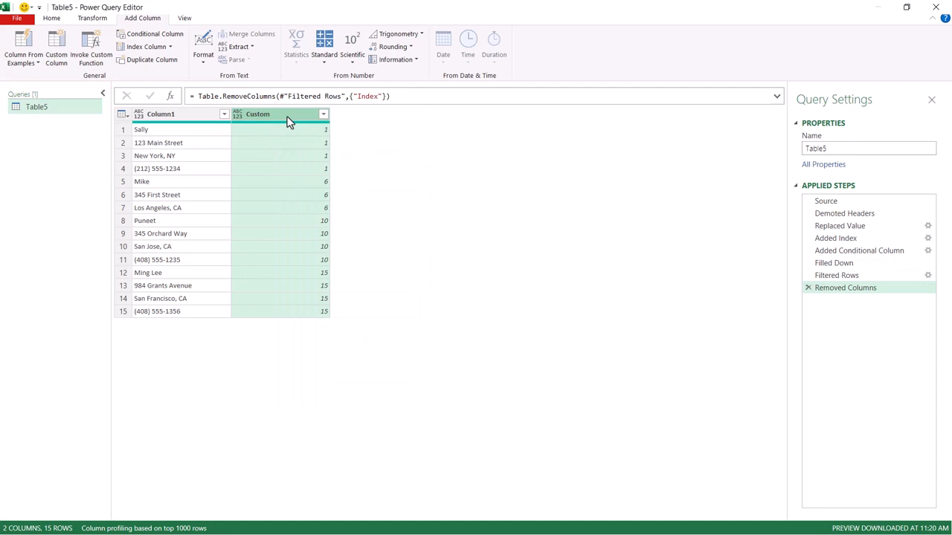
- Group rows by Custom with All Rows and preview a nested table
right_click(286, 114)
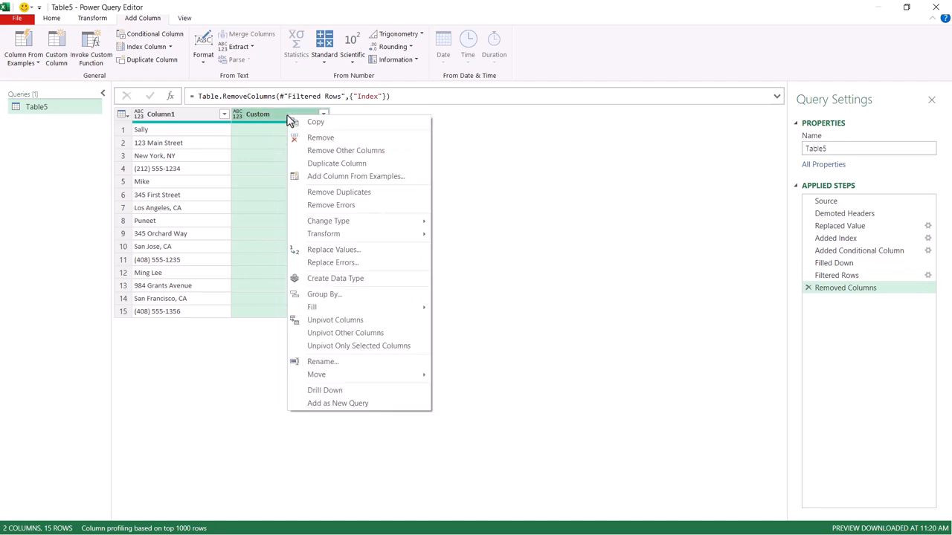
left_click(324, 294)
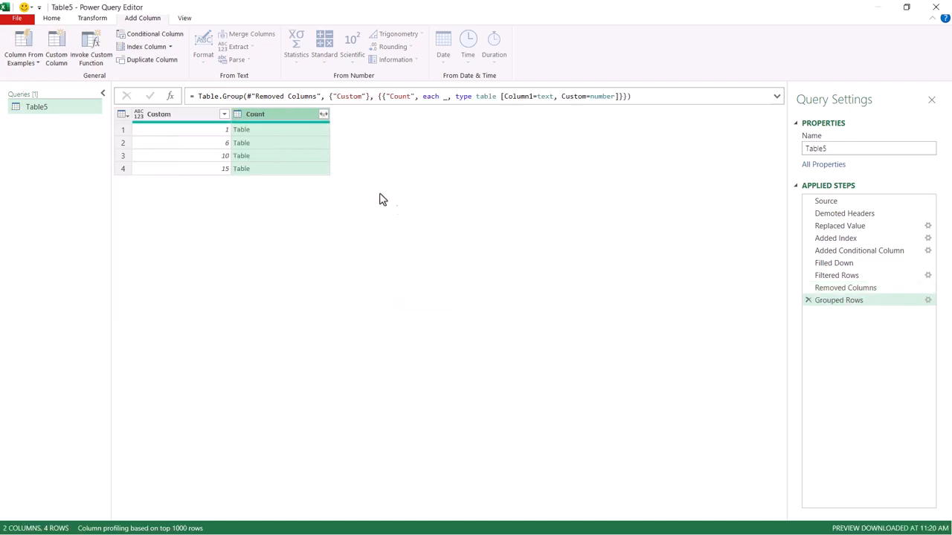
left_click(242, 129)
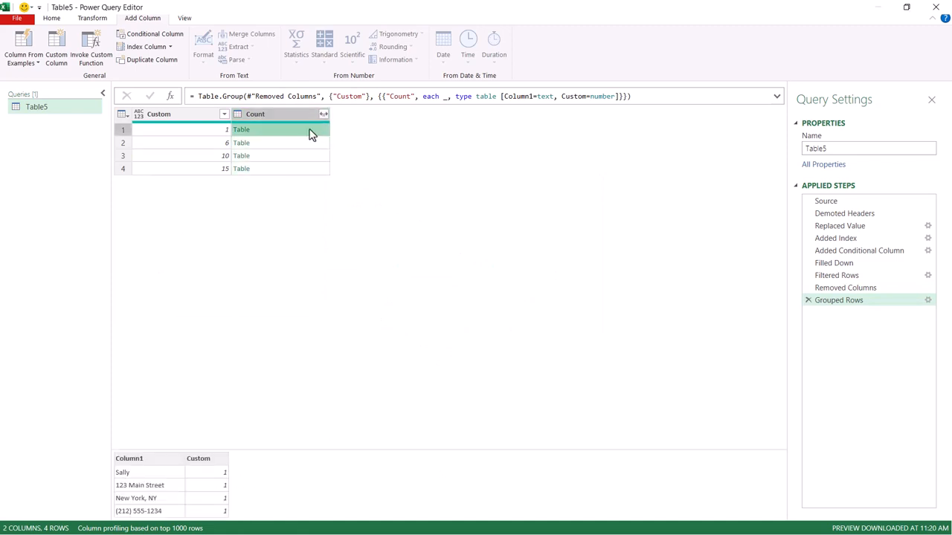
mouse_move(280, 151)
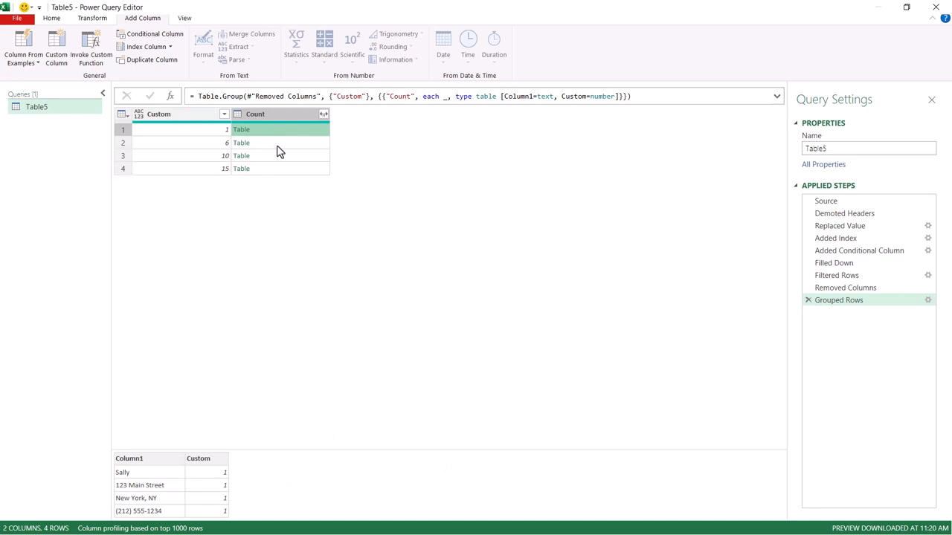
left_click(278, 143)
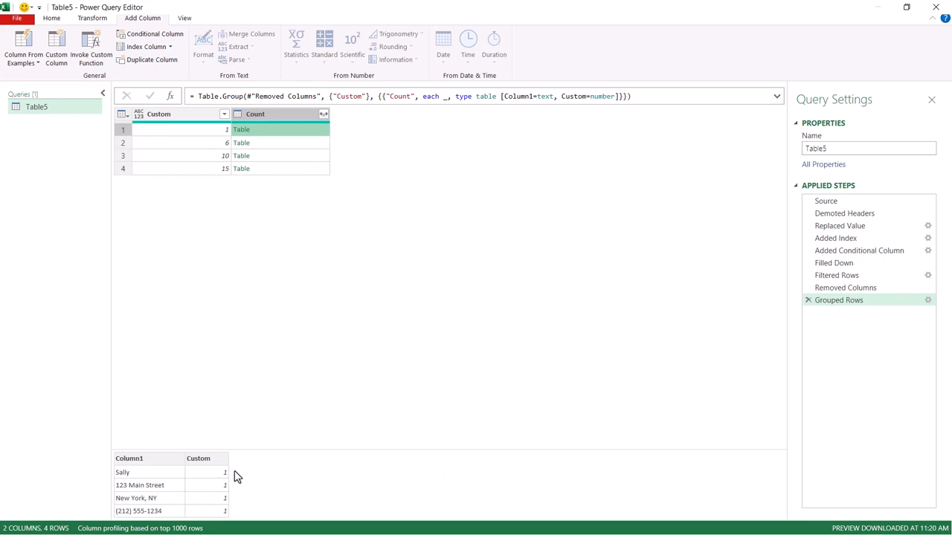
mouse_move(215, 516)
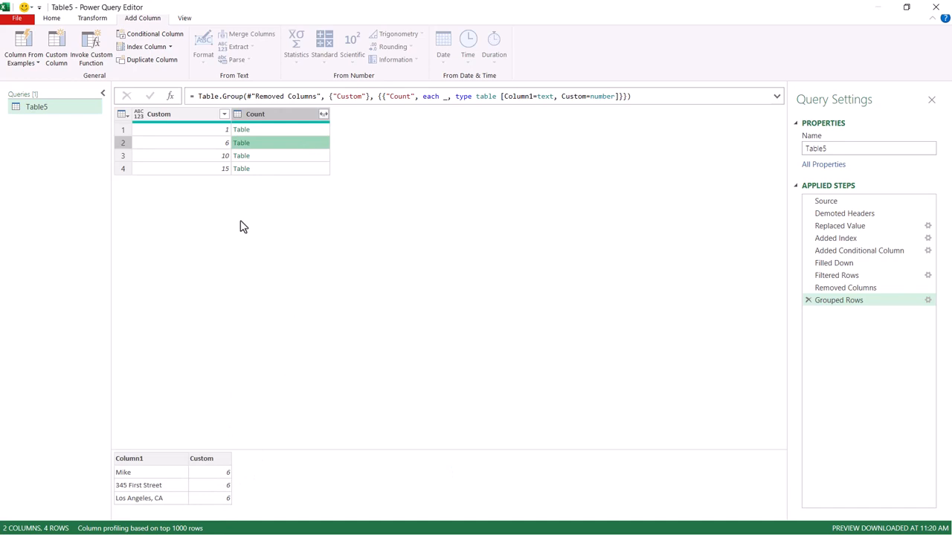
mouse_move(257, 212)
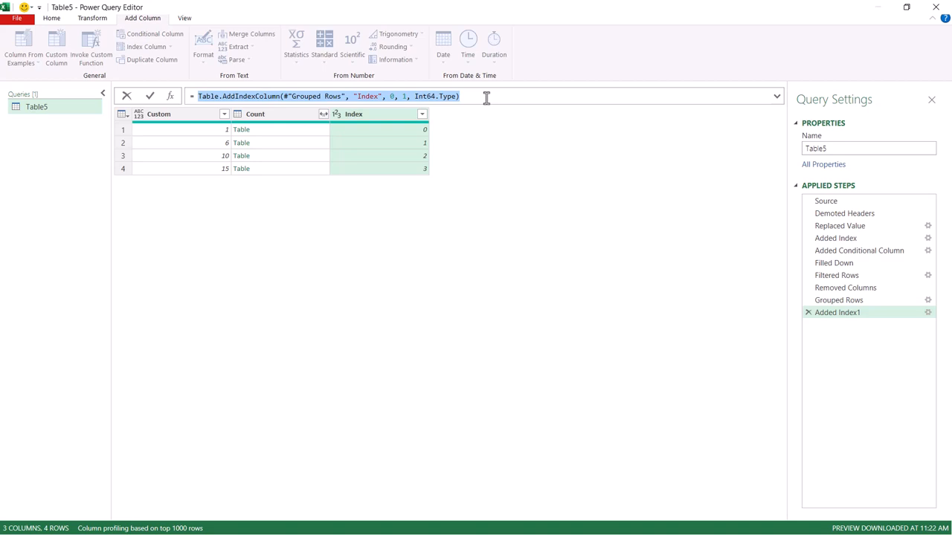
- Delete the Added Index1 applied step and start a new Custom Column
left_click(837, 311)
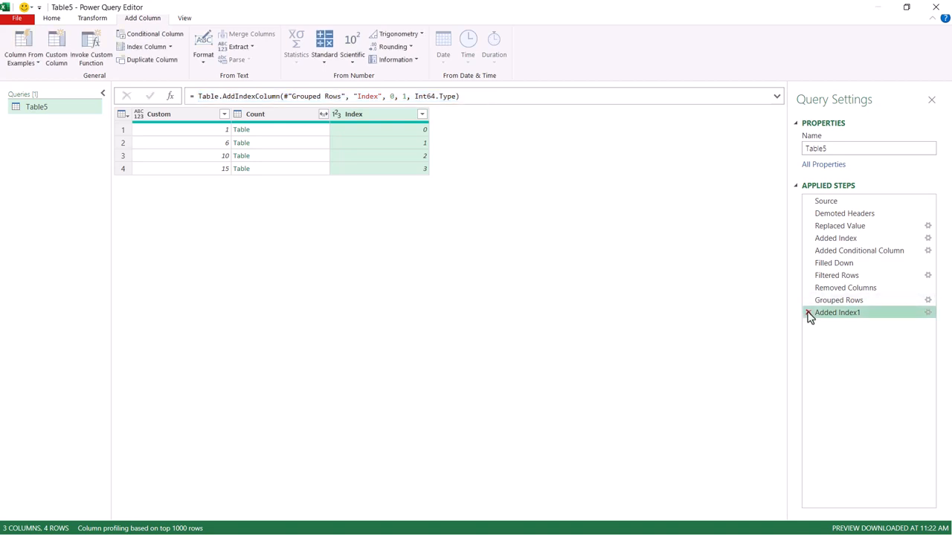
left_click(808, 312)
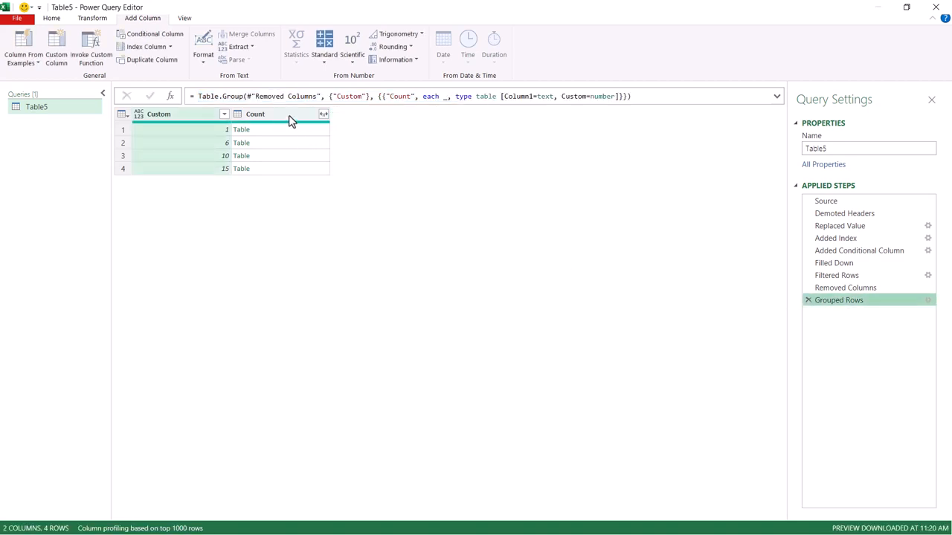
mouse_move(91, 48)
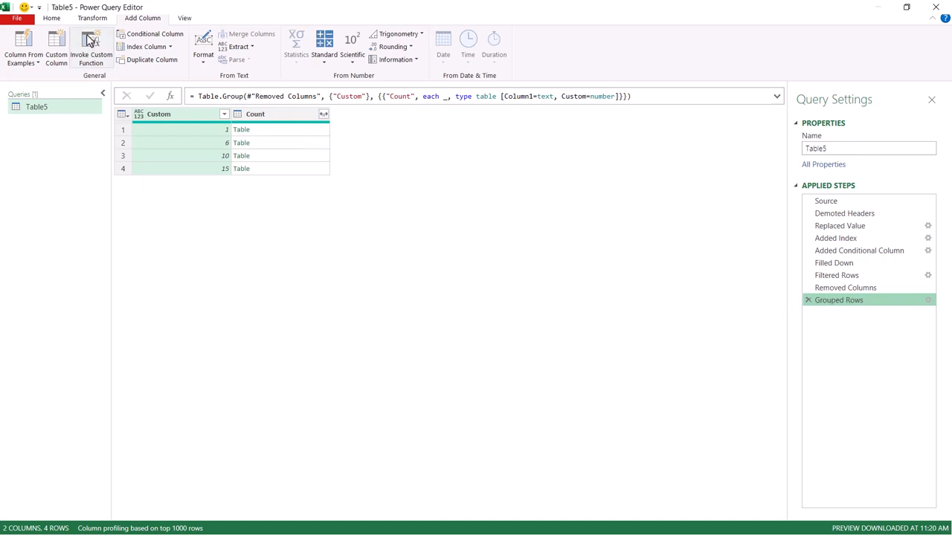
left_click(55, 48)
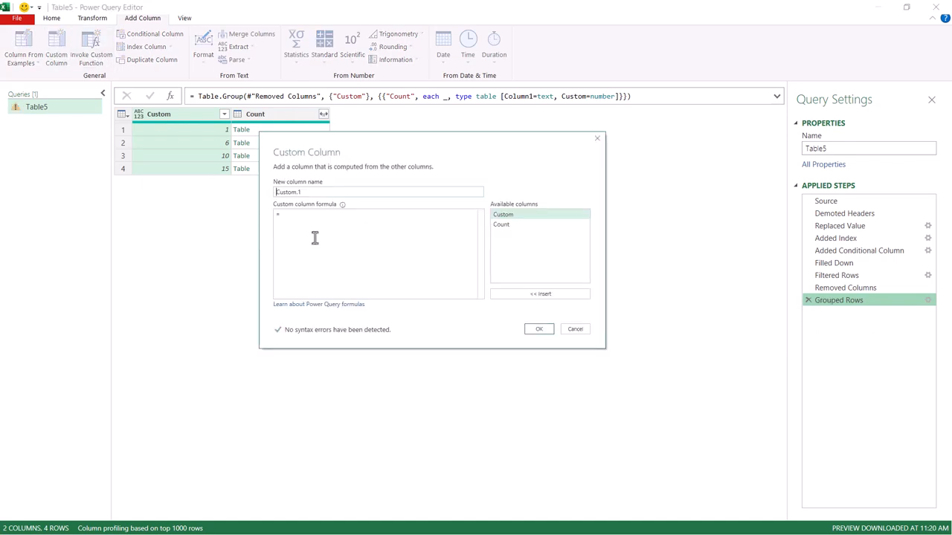
- Add a custom column using Table.AddIndexColumn([Count], "Index", 0, 1, Int64.Type)
type("Table.AddIndexColumn(#\"Grouped Rows\", \"Index\", 0, 1, Int64.Type)")
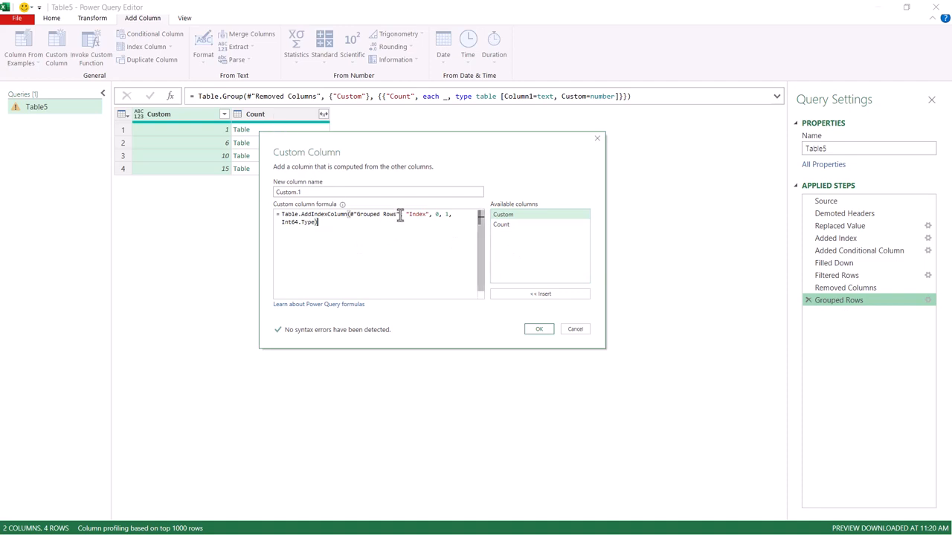
double_click(377, 214)
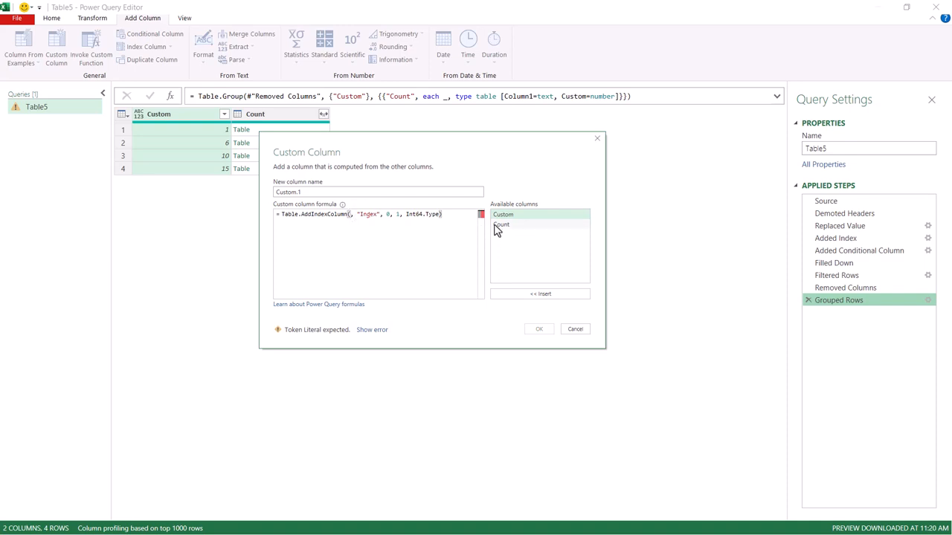
left_click(539, 330)
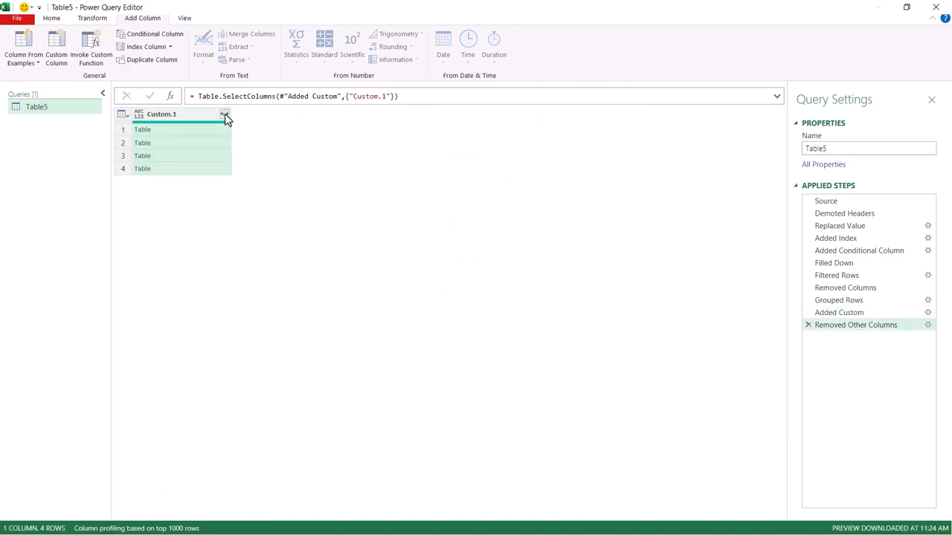
- Expand Custom.1 with all columns checked and no name prefix
left_click(225, 113)
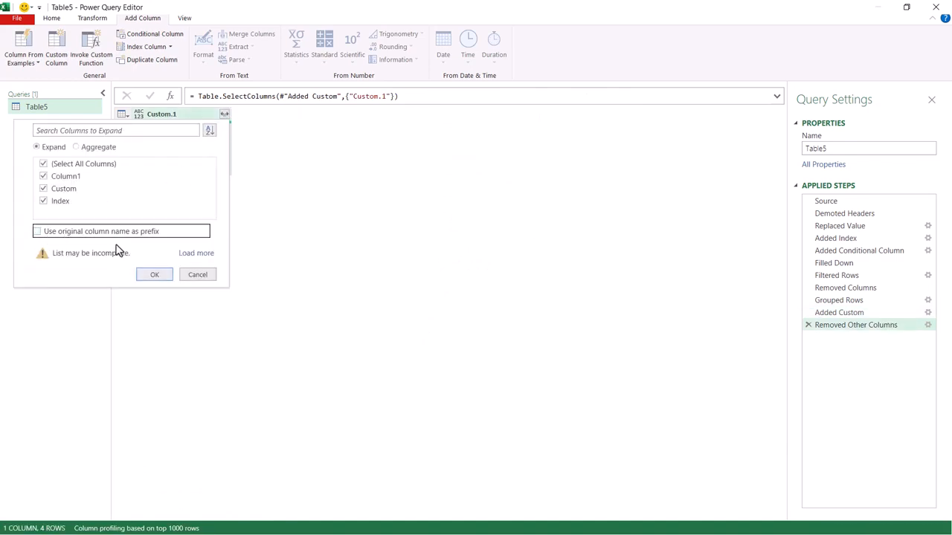
left_click(154, 274)
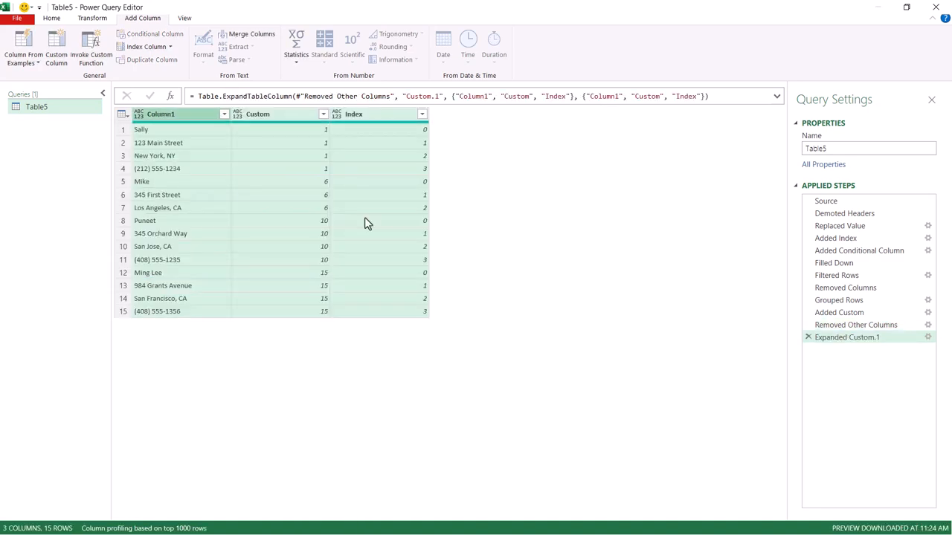
mouse_move(419, 165)
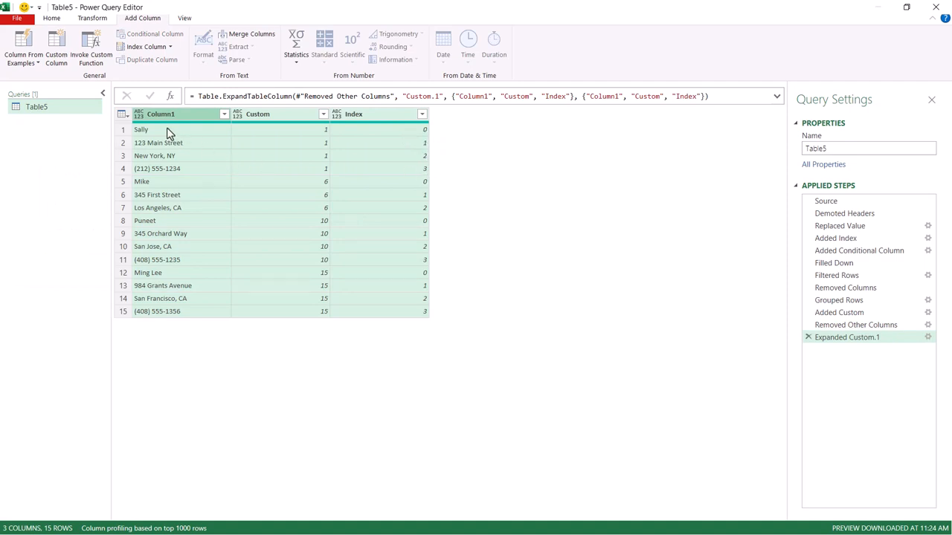
mouse_move(180, 173)
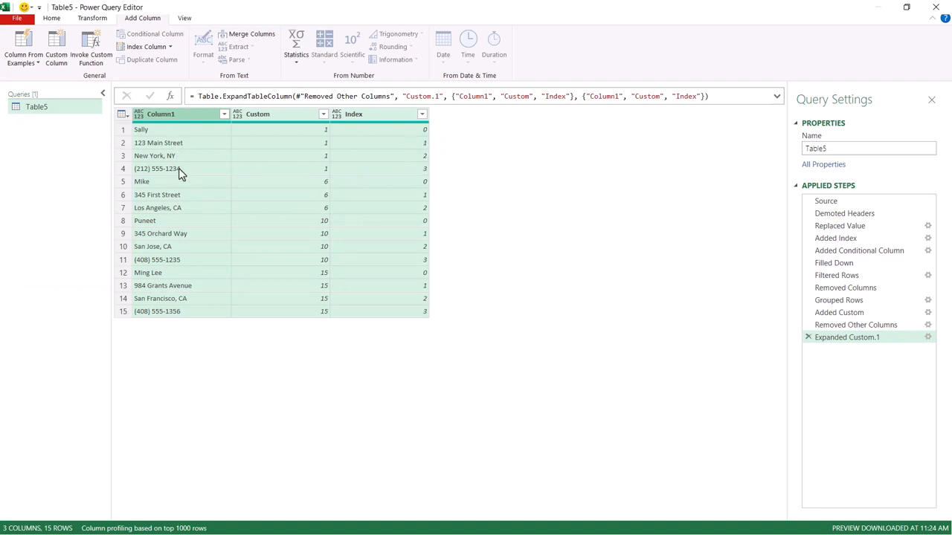
mouse_move(184, 194)
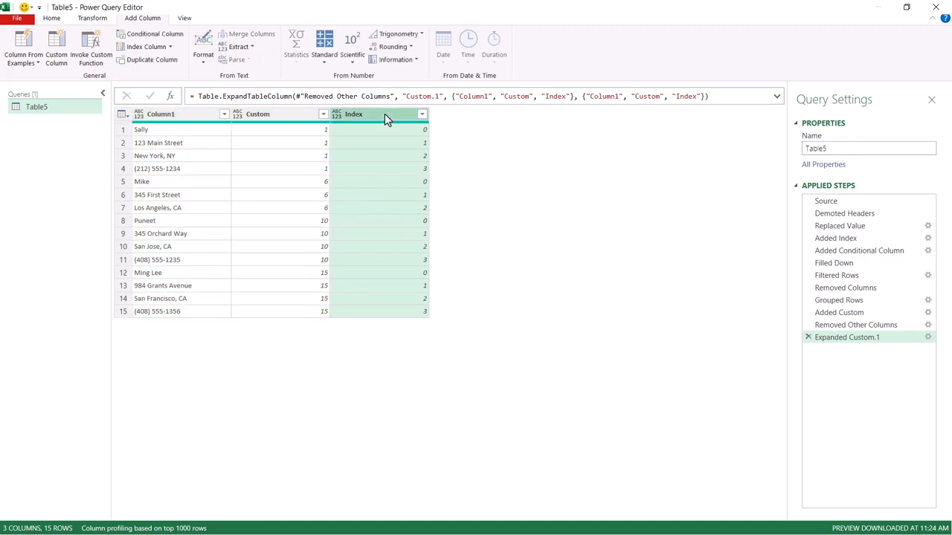
- Pivot the Index column on Column1 values with Don't Aggregate
left_click(93, 18)
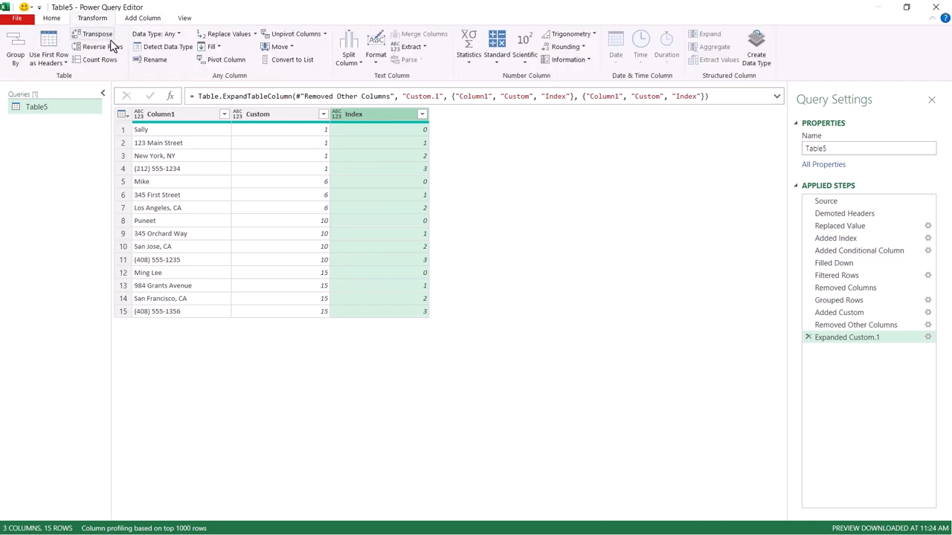
left_click(226, 59)
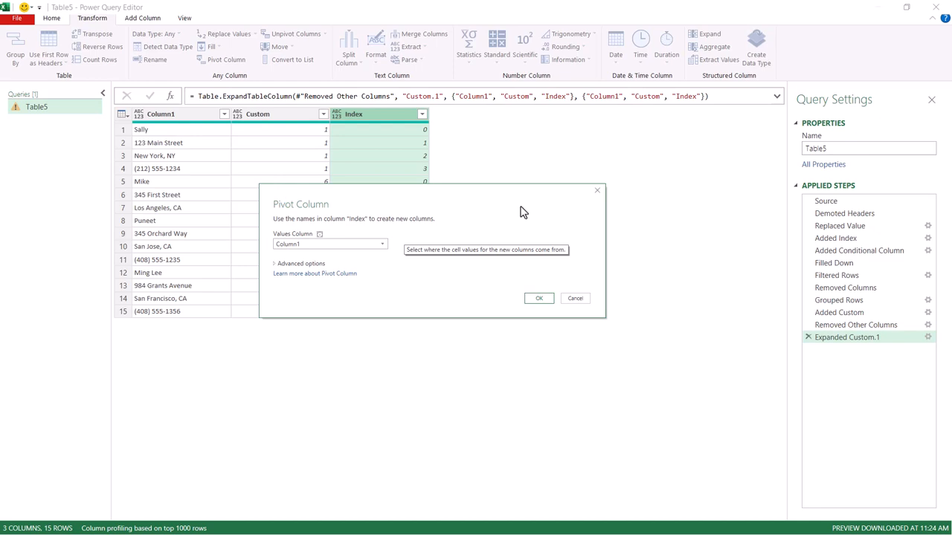
mouse_move(329, 268)
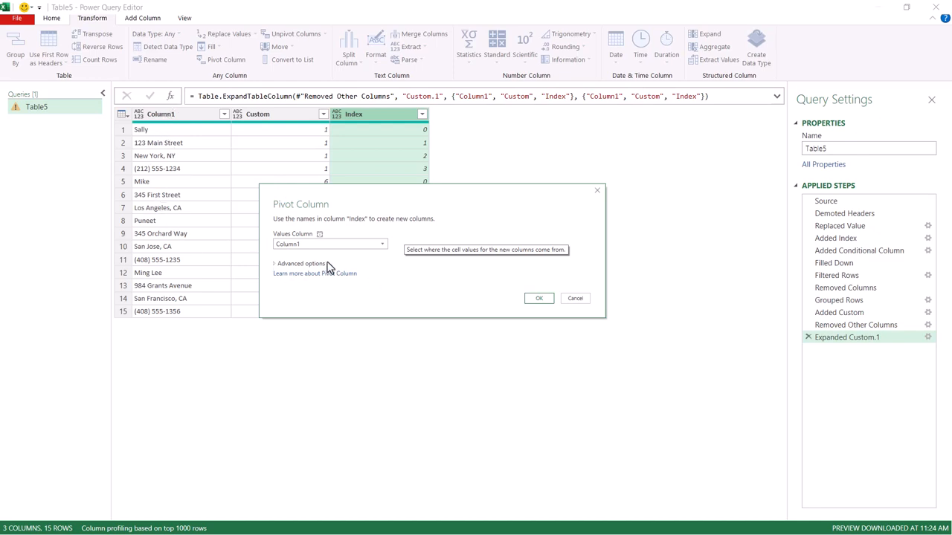
left_click(301, 263)
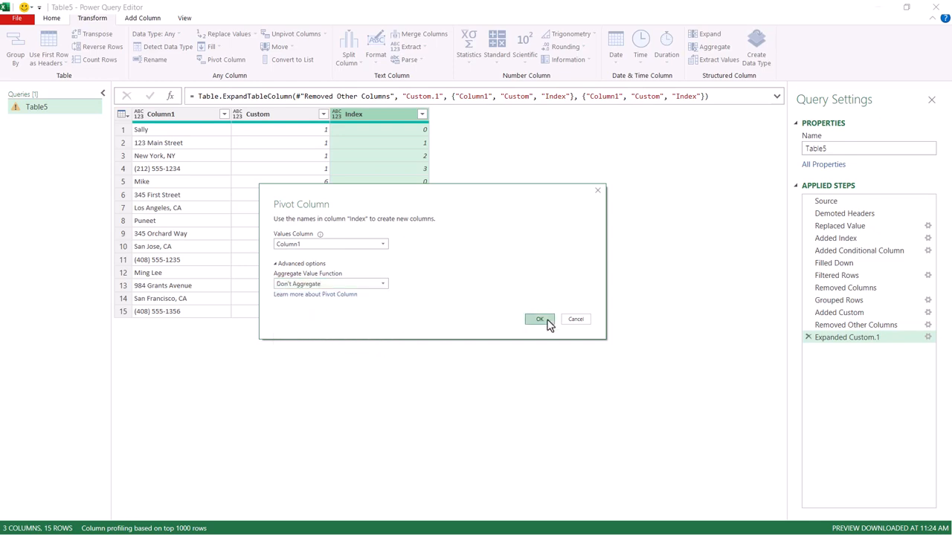
left_click(539, 319)
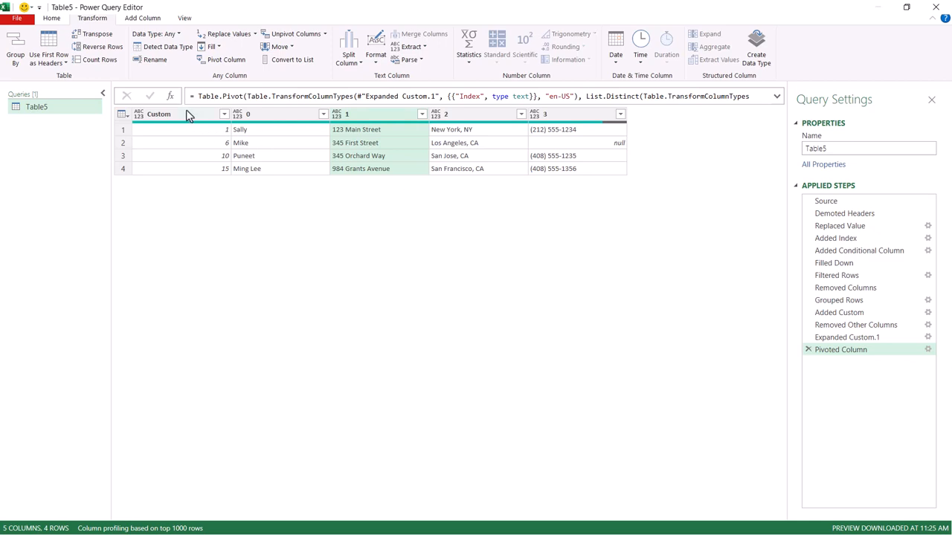
- Rename the headers to Name, Address, City, State and Phone, then load to Excel
left_click(159, 114)
type("N")
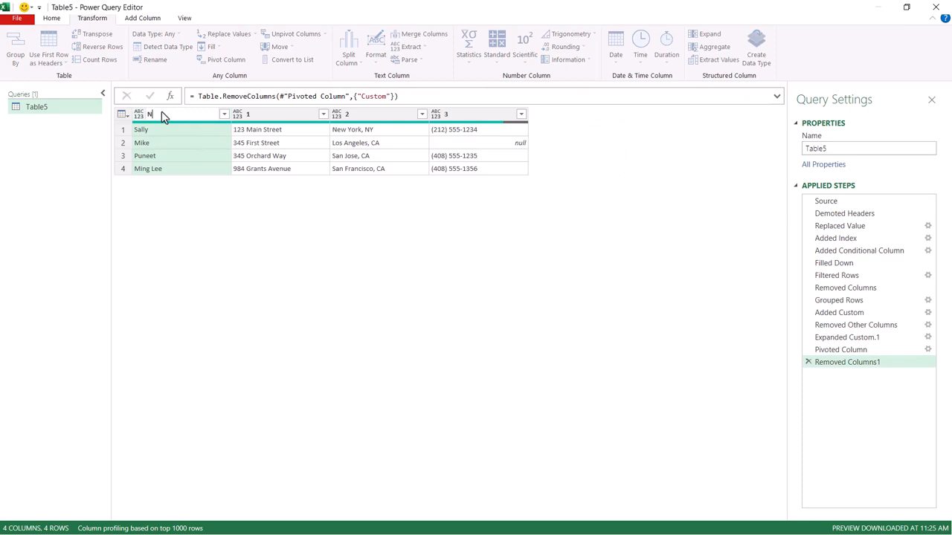
type("ame")
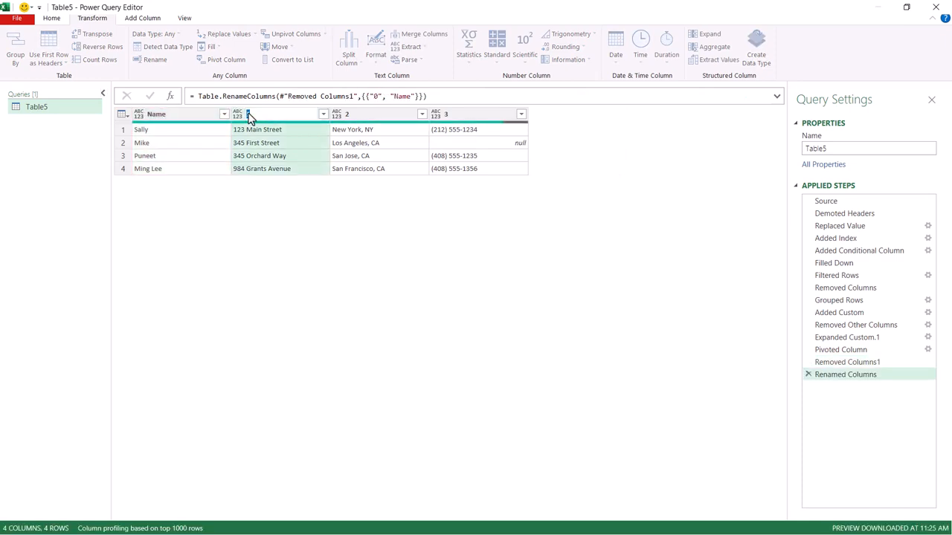
type("Address")
left_click(379, 114)
type("City, State")
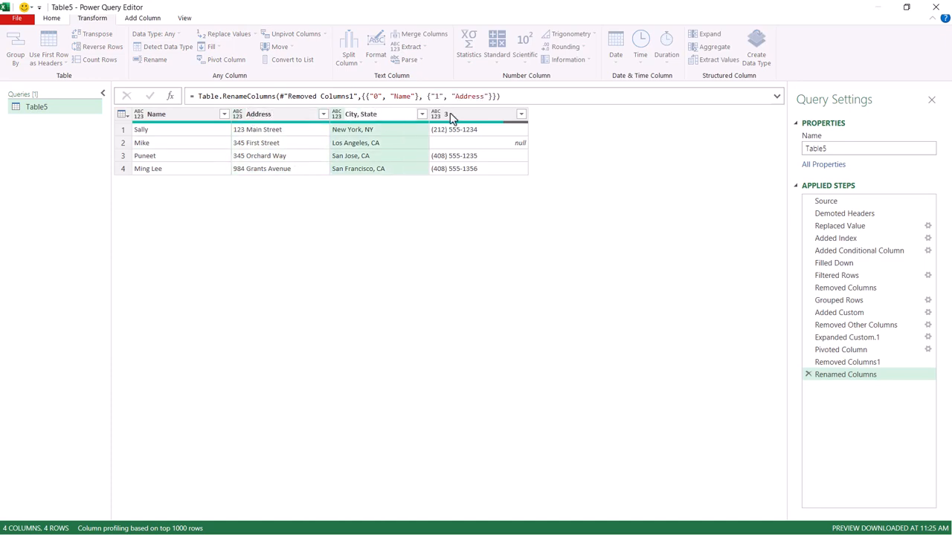
type("Phone")
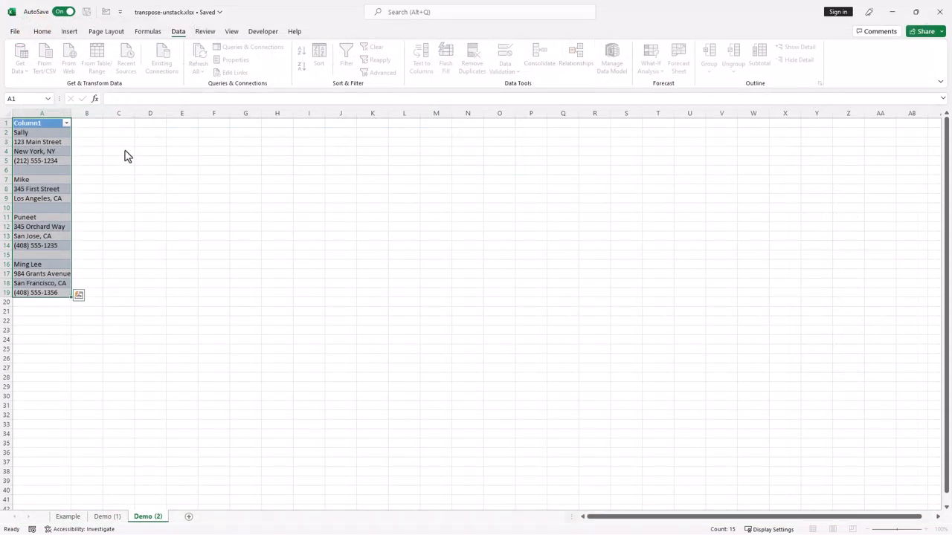
mouse_move(272, 346)
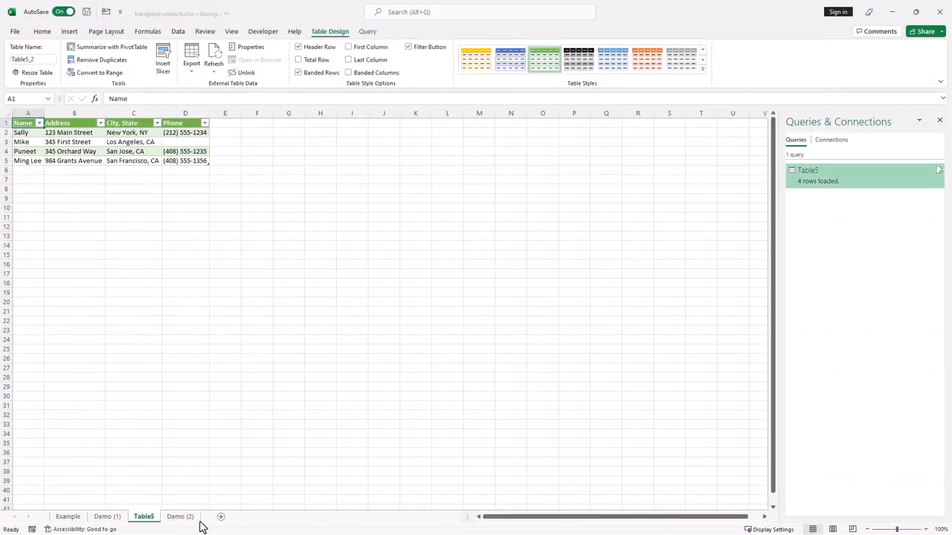
- Type Joe, 123 Main Street, Anytown below the Demo (2) source list
left_click(179, 516)
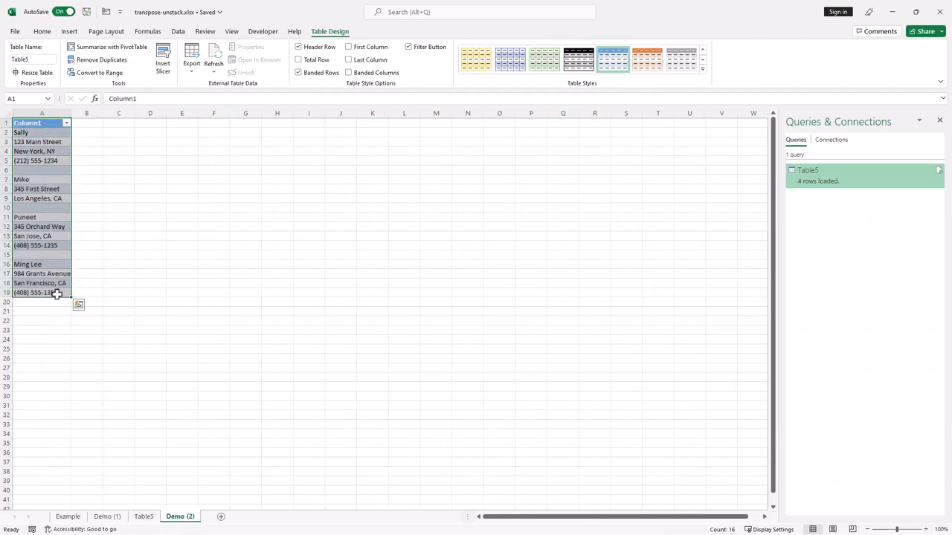
left_click(43, 32)
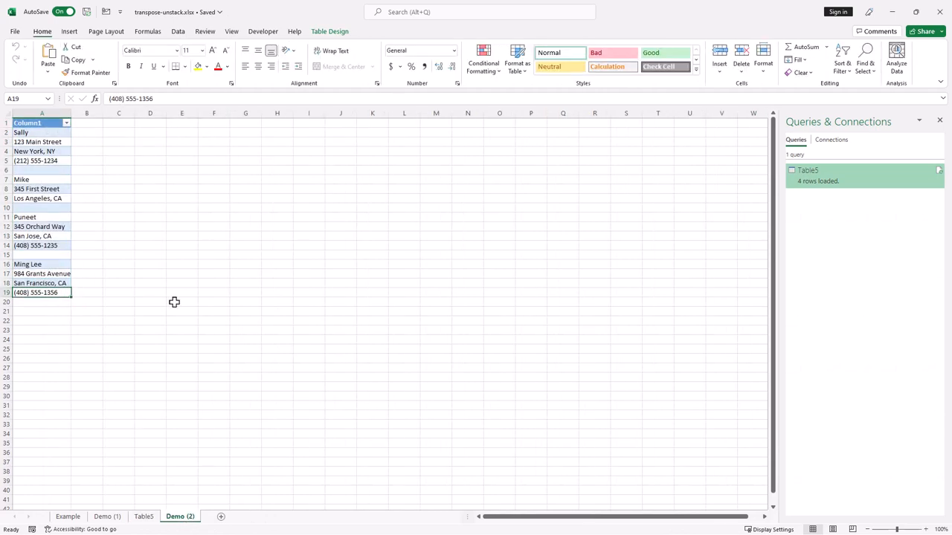
type("Joe")
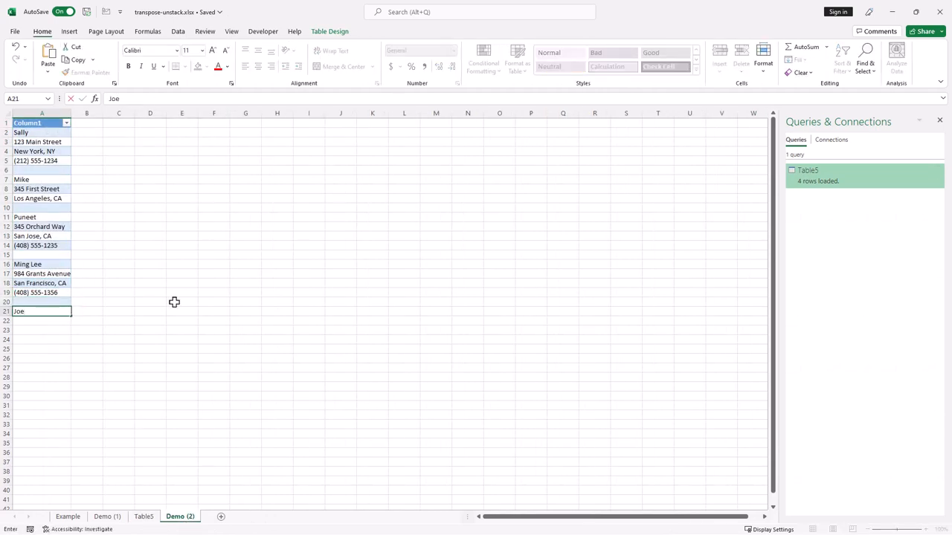
type("123 Mia")
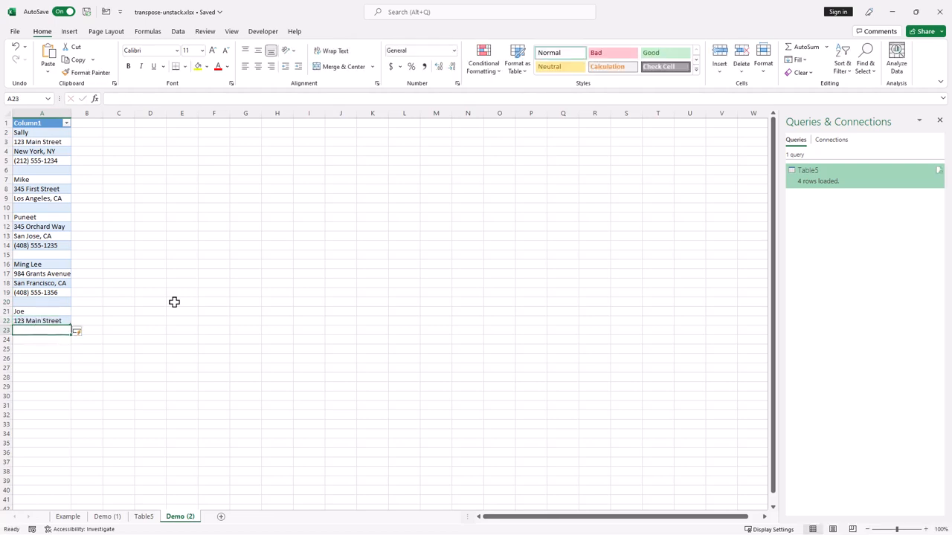
type("Anytown")
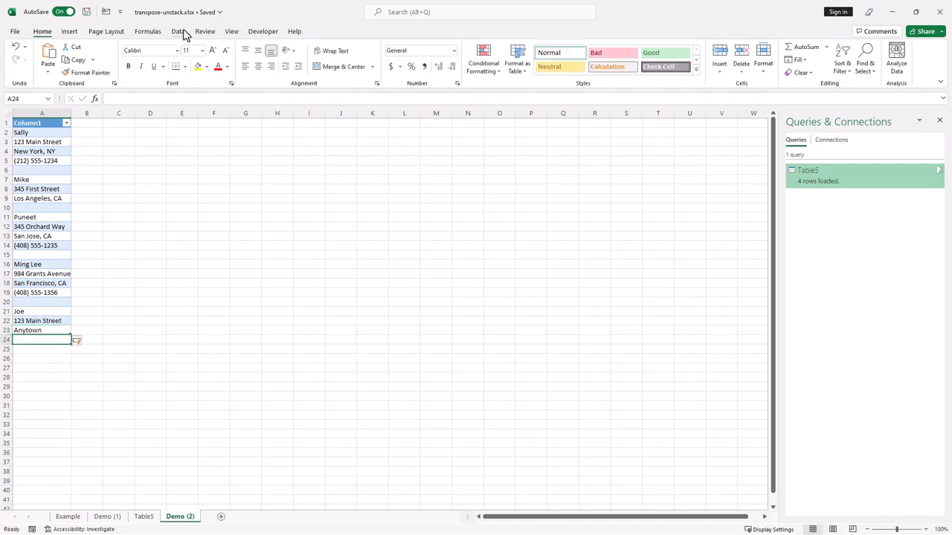
- Refresh All so Table5 shows Joe's record, then view the Example sheet
left_click(178, 32)
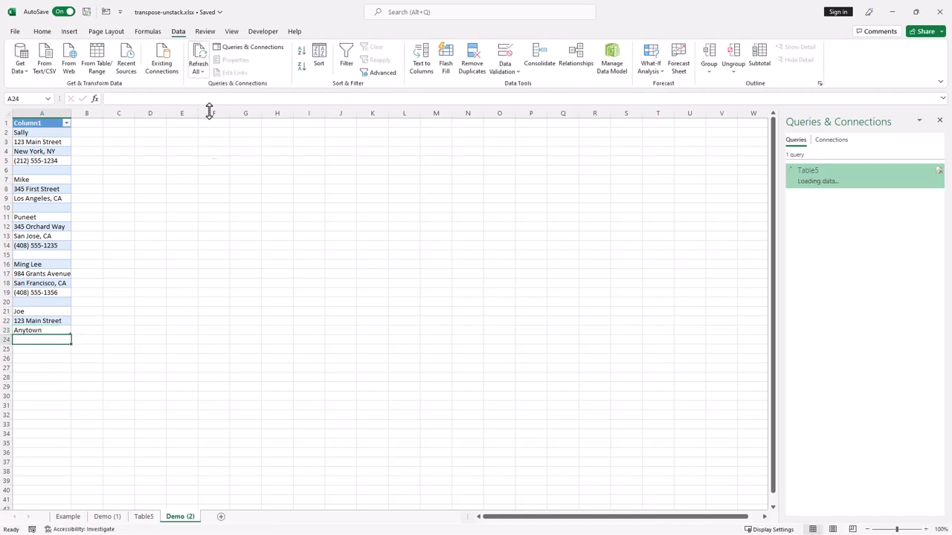
left_click(144, 516)
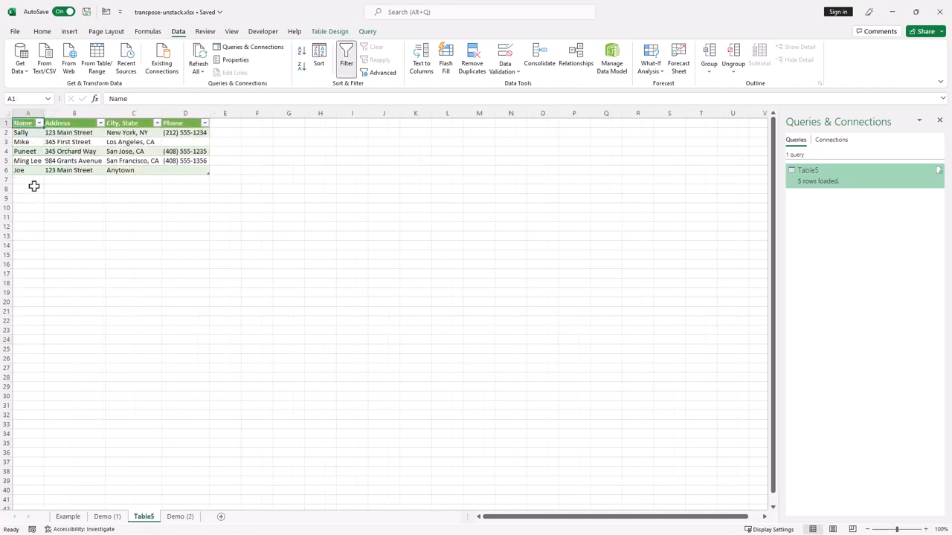
left_click(133, 170)
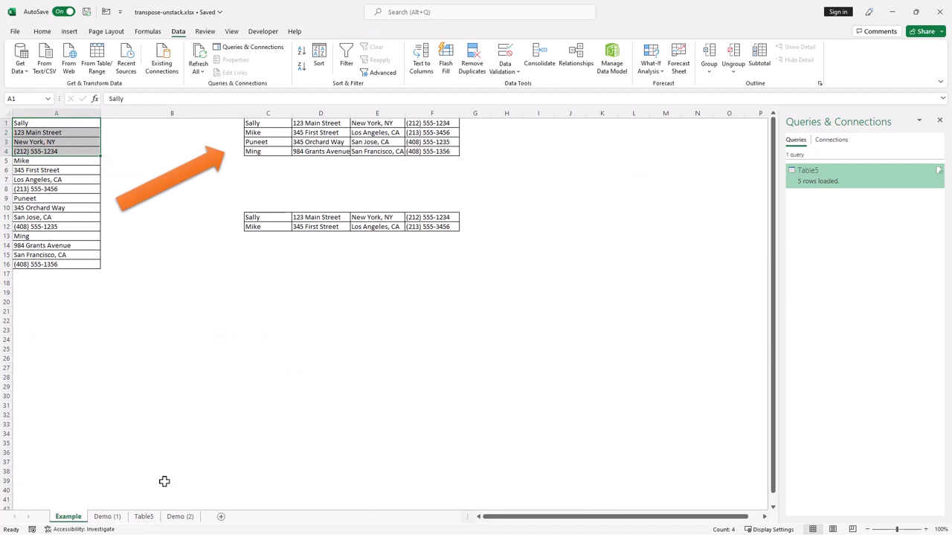
- Go from the Demo (1) sheet back to the Demo (2) source sheet
left_click(106, 516)
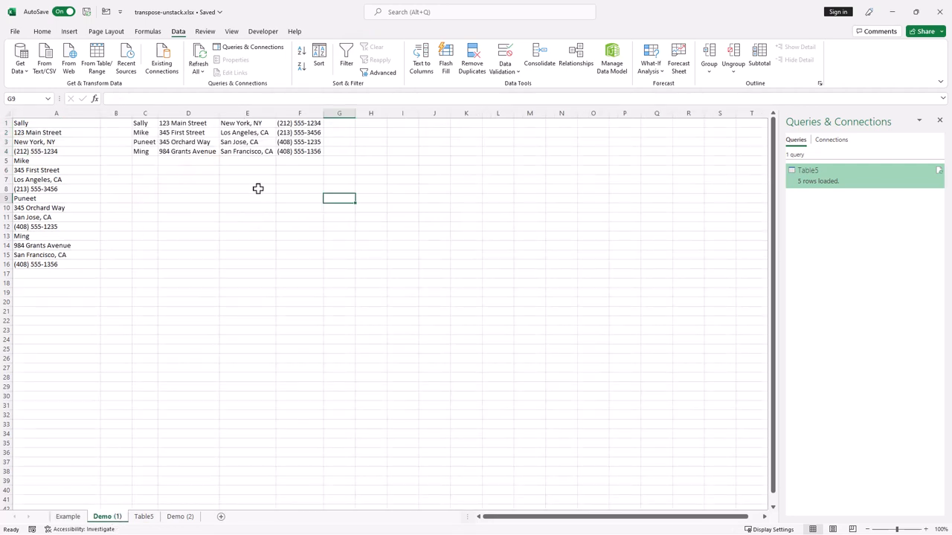
mouse_move(158, 241)
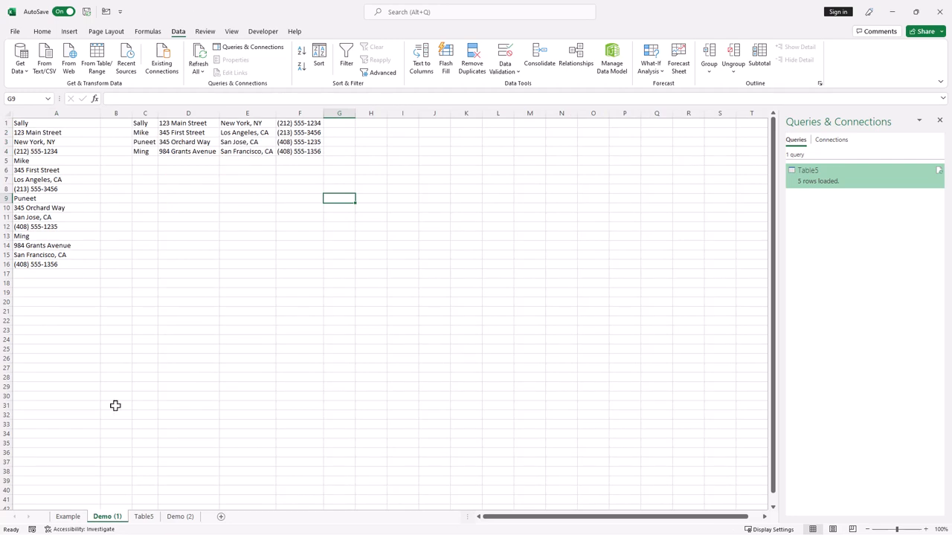
left_click(180, 516)
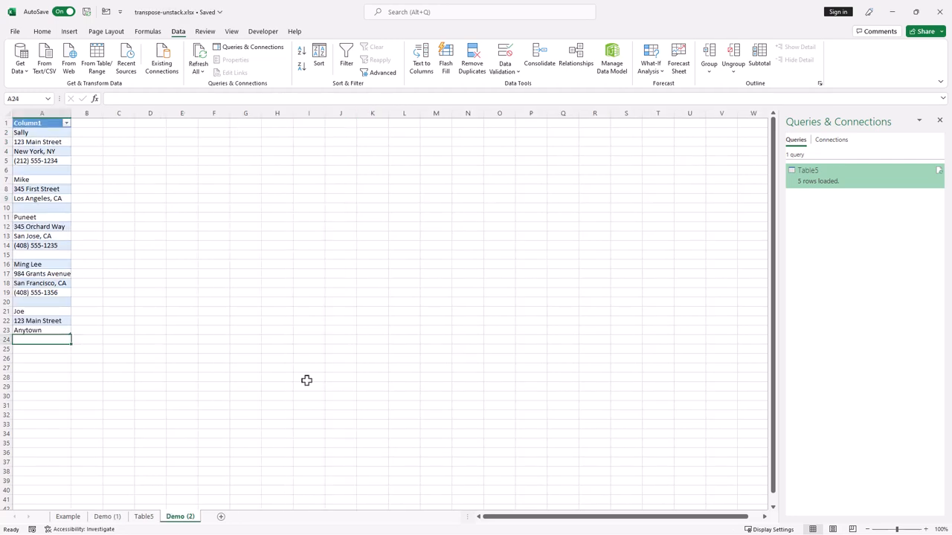